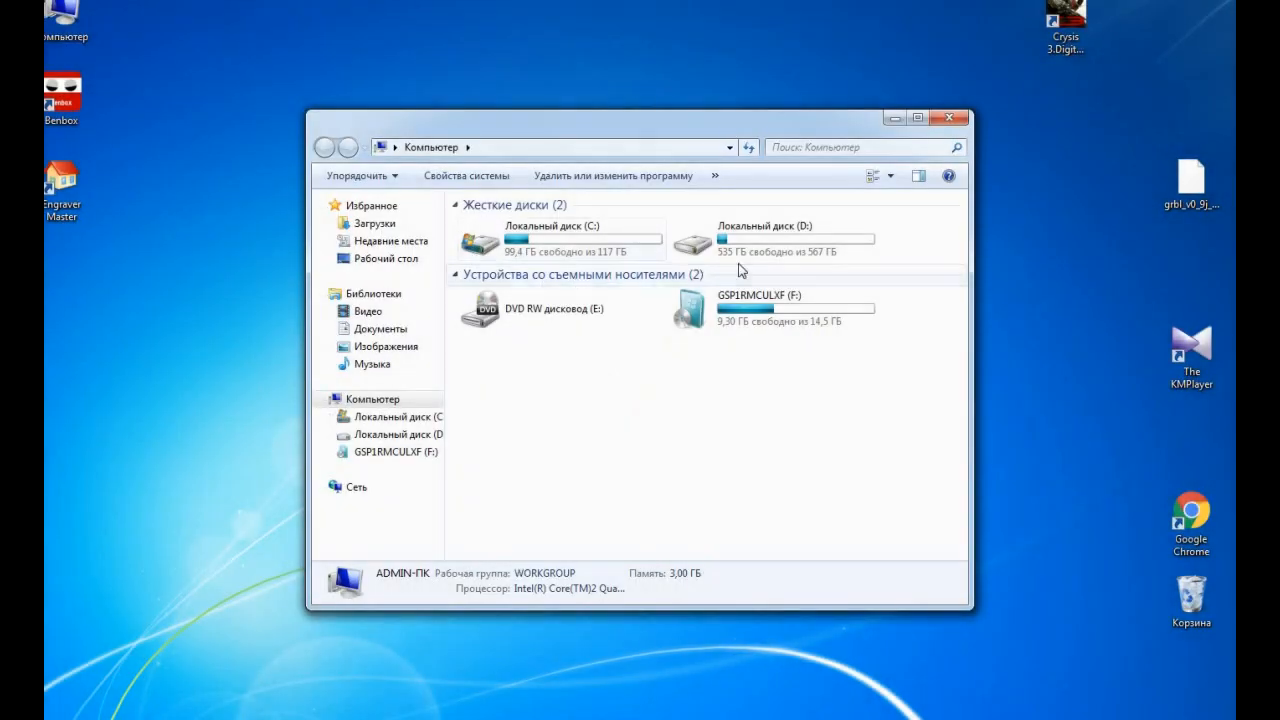
# Open Local Disk (D:) from the Computer window to reach the Eleks Laser archive
pyautogui.doubleClick(765, 238)
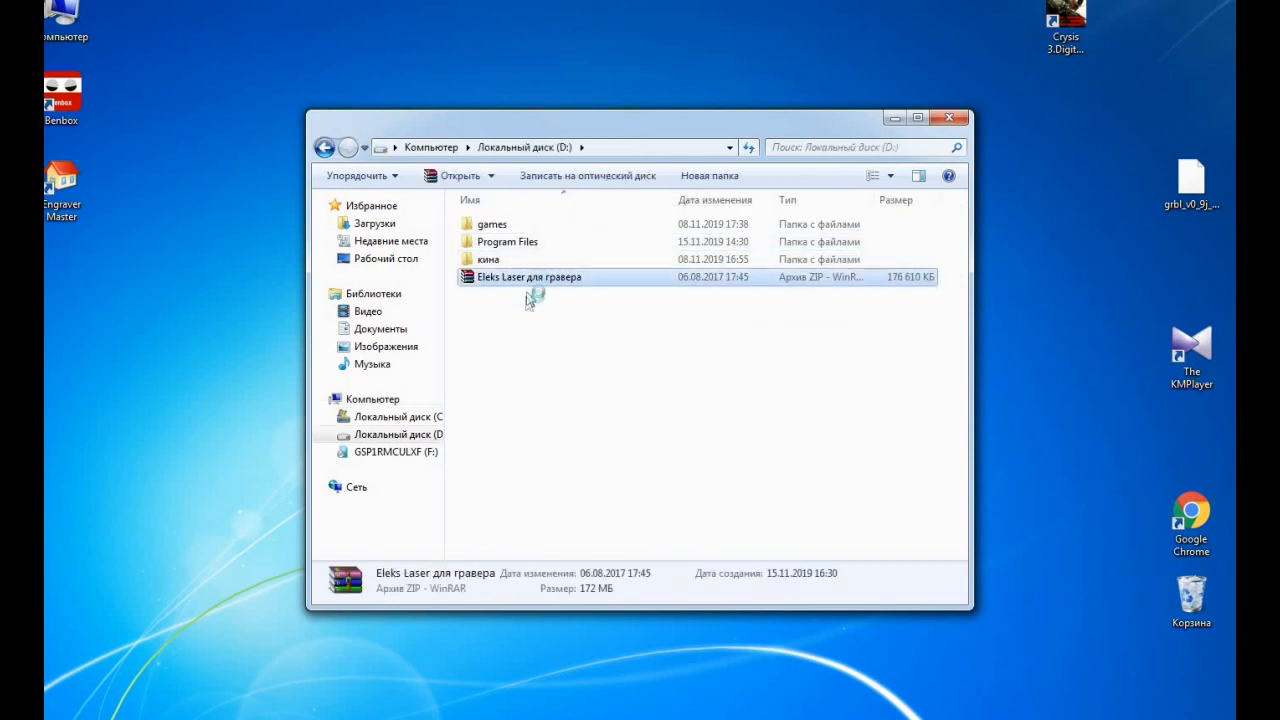
# Open the Eleks Laser archive, navigate to GRBL > XLoader, and run XLoader.exe
pyautogui.doubleClick(524, 277)
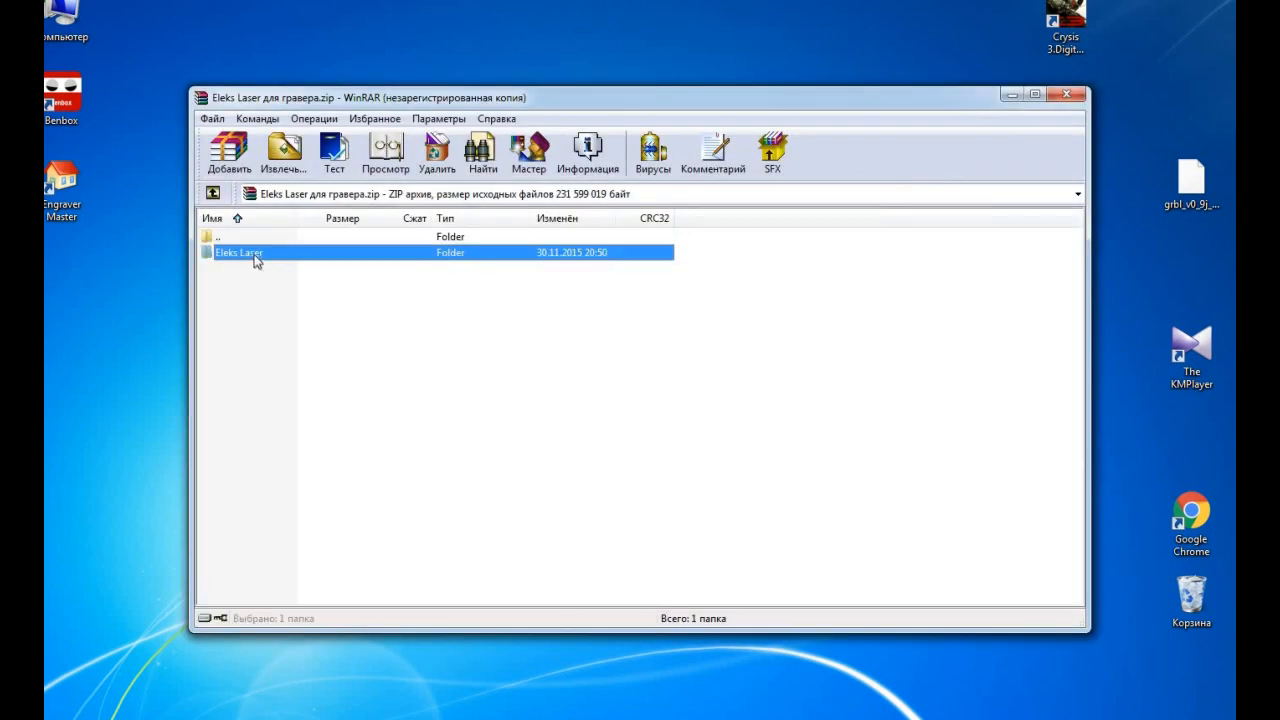
pyautogui.doubleClick(238, 252)
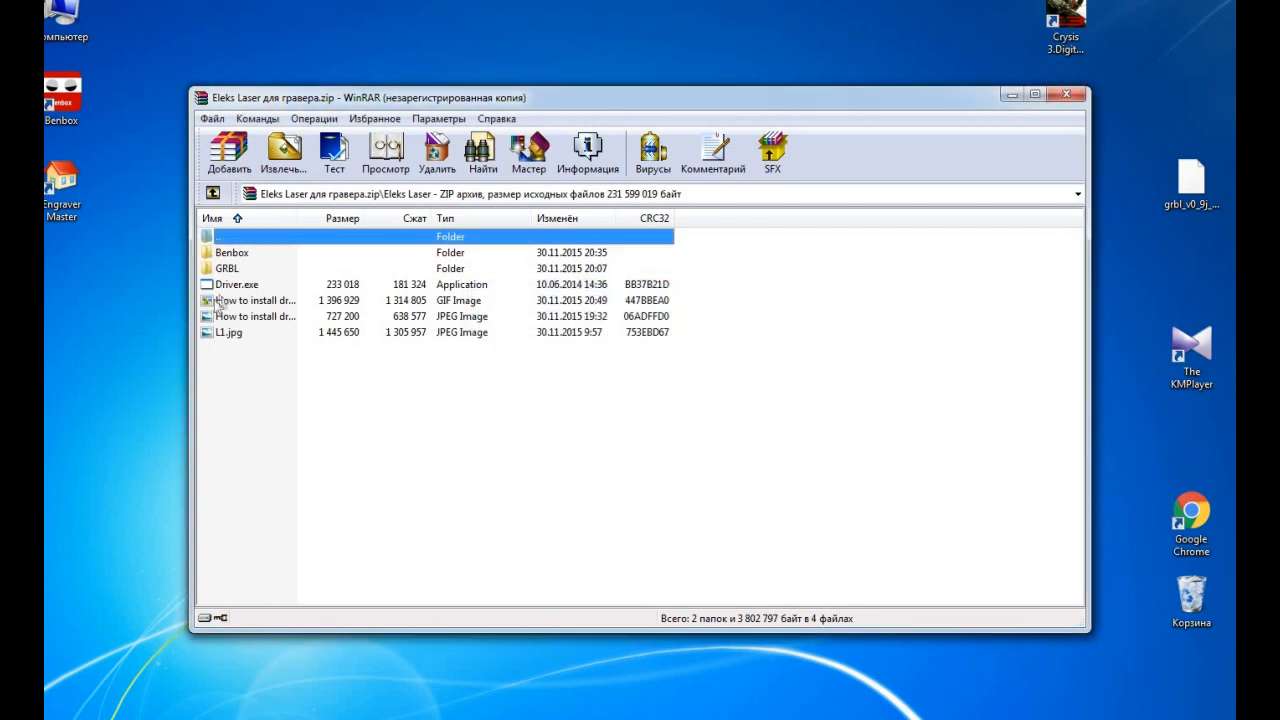
pyautogui.moveTo(232, 270)
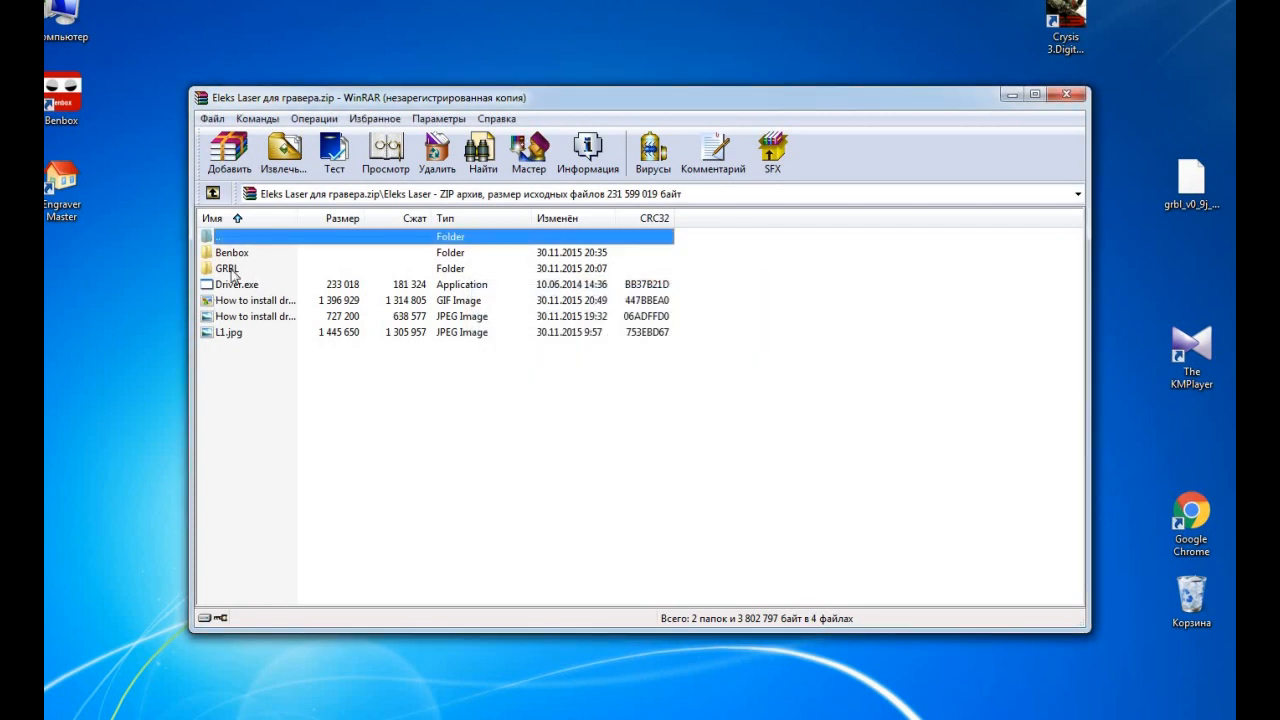
pyautogui.doubleClick(227, 268)
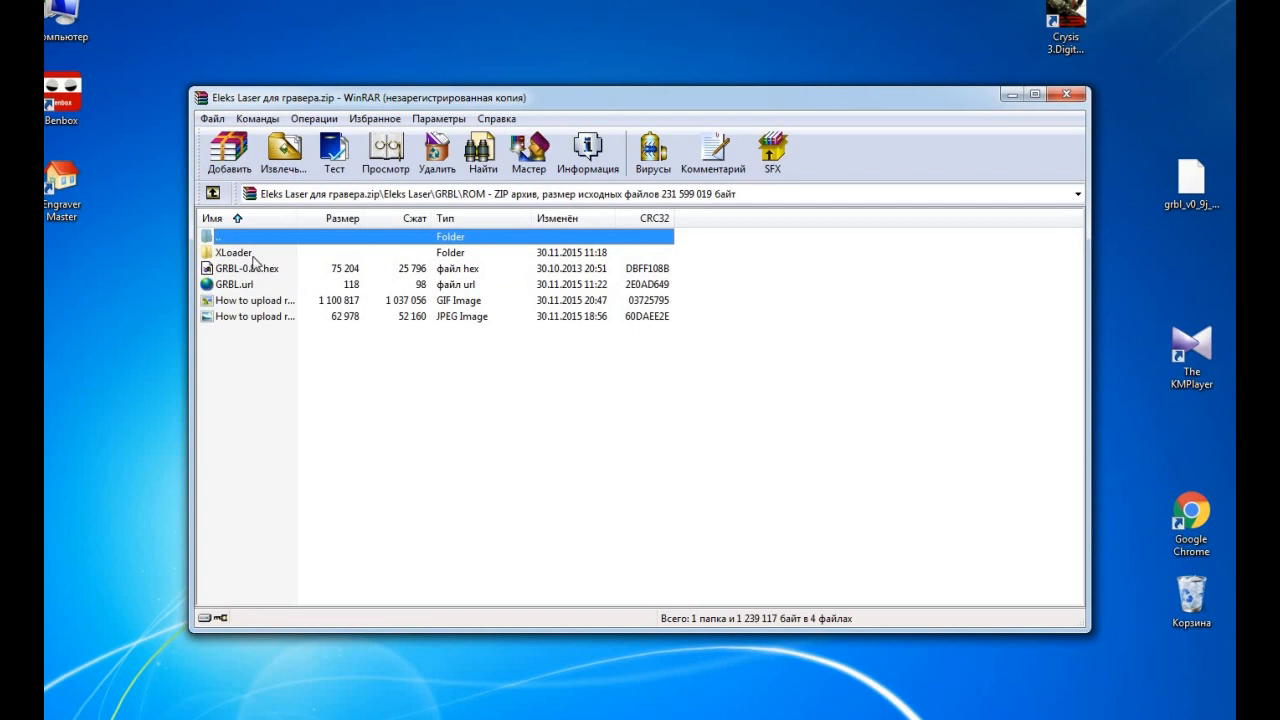
pyautogui.doubleClick(234, 252)
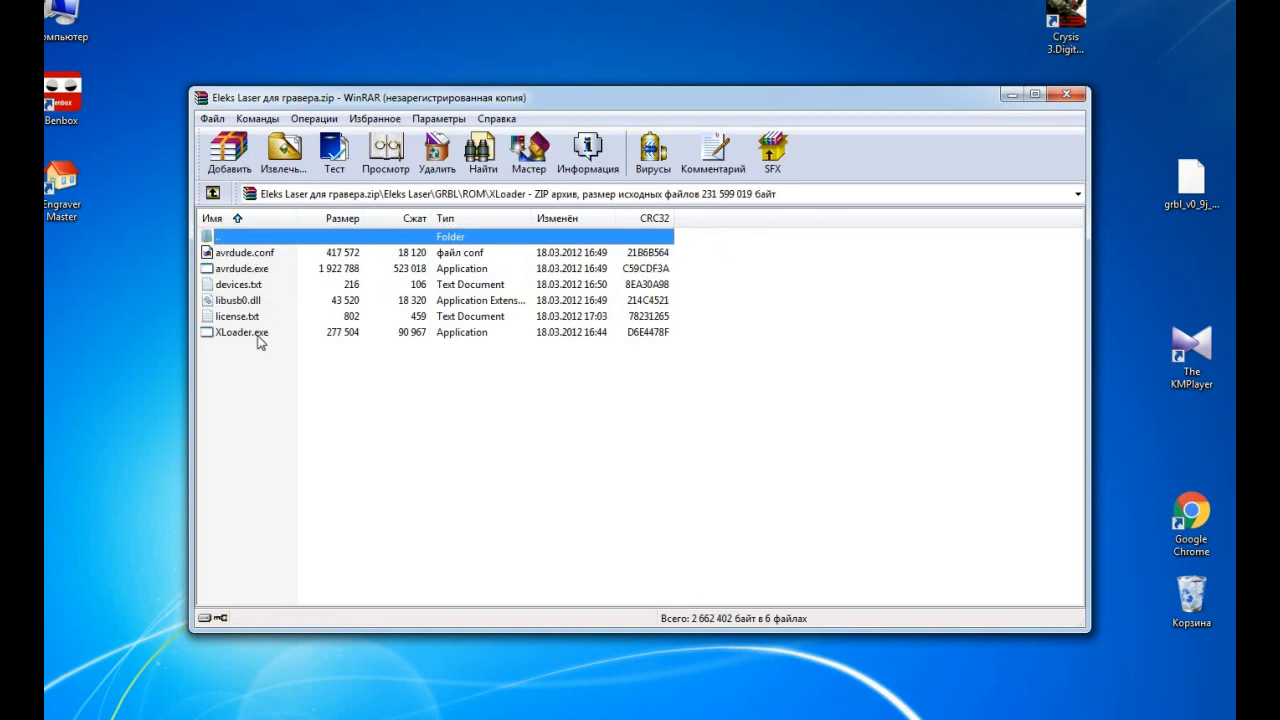
pyautogui.doubleClick(240, 332)
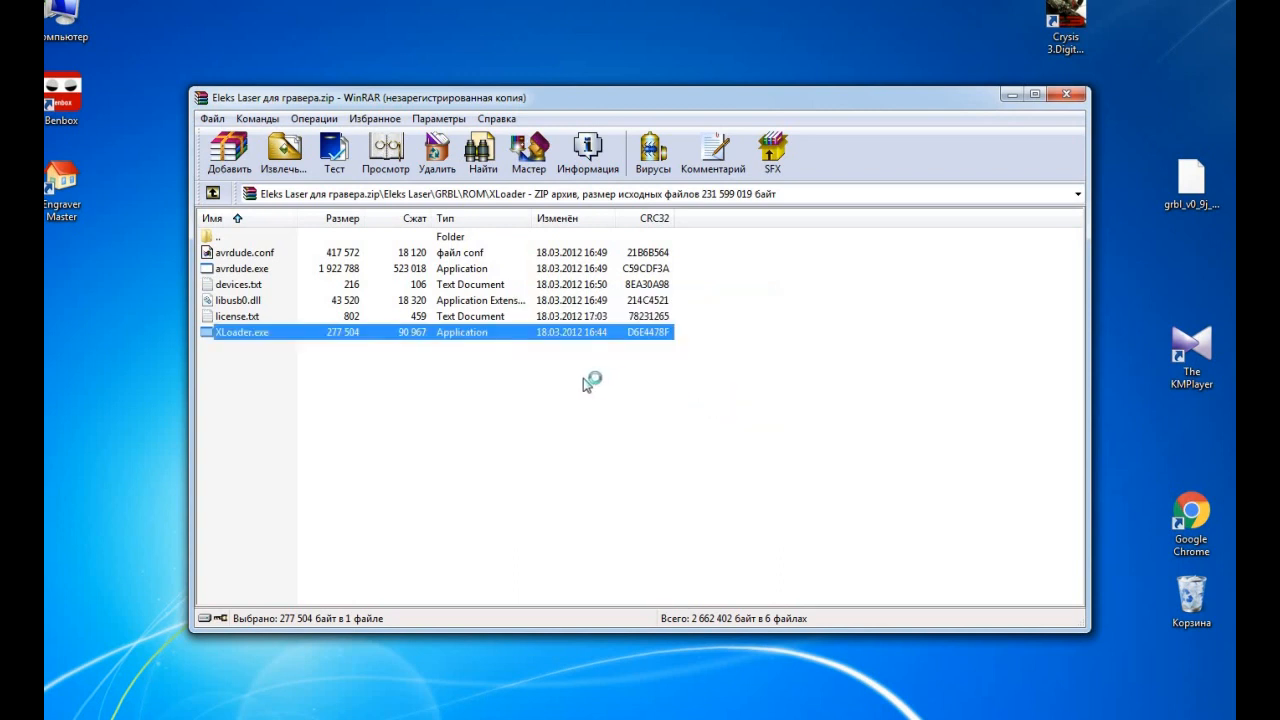
pyautogui.moveTo(560, 383)
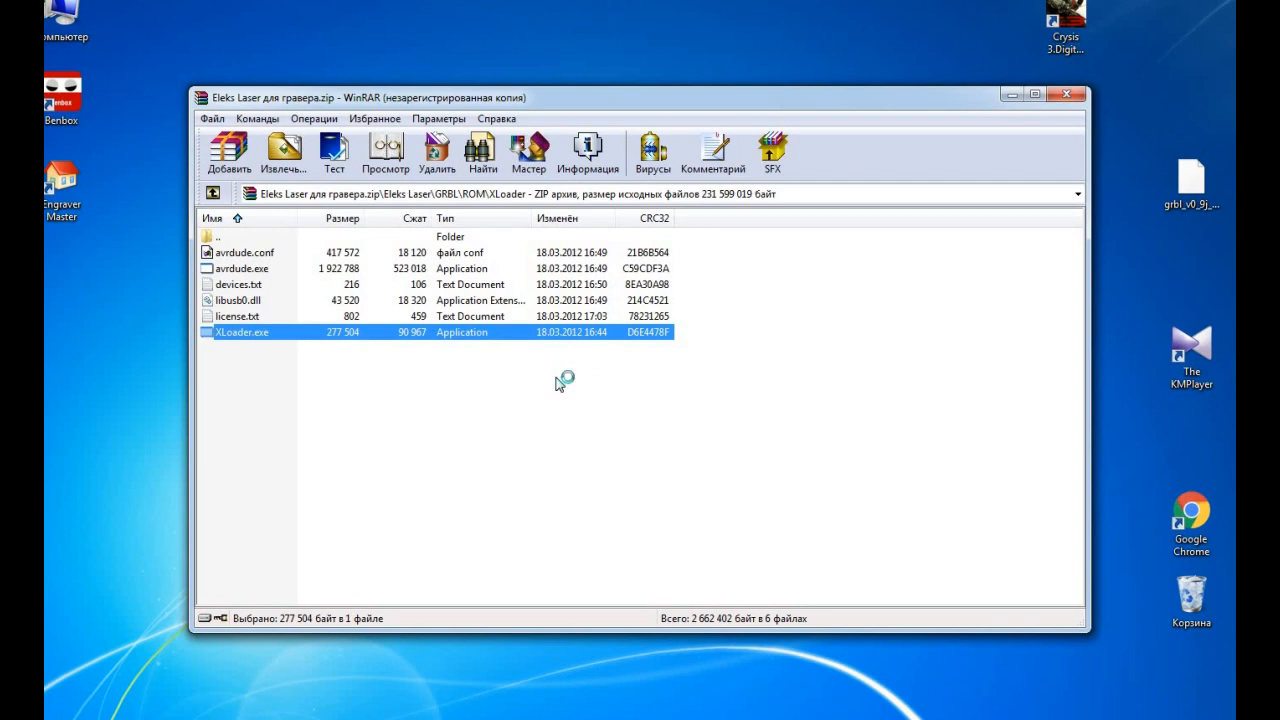
pyautogui.doubleClick(240, 331)
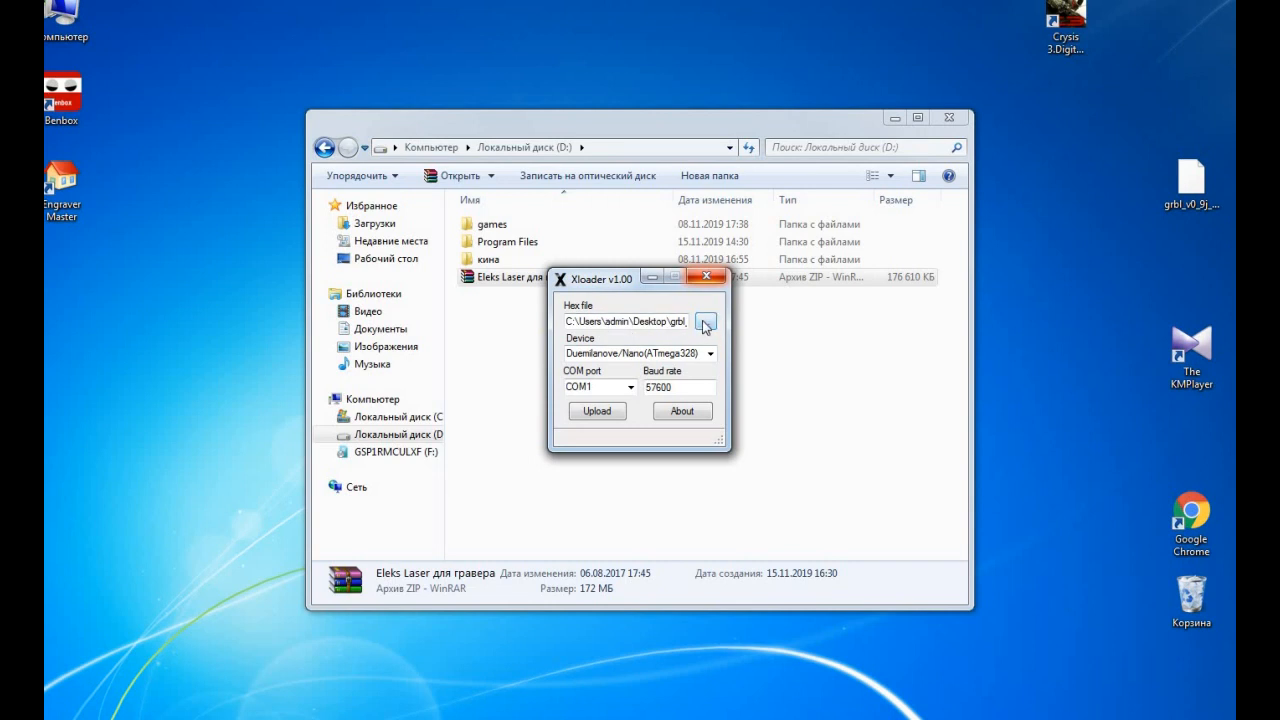
# Choose the GRBL hex file and Duemilanove/Nano (ATmega328) board, then close XLoader and Explorer
pyautogui.click(706, 321)
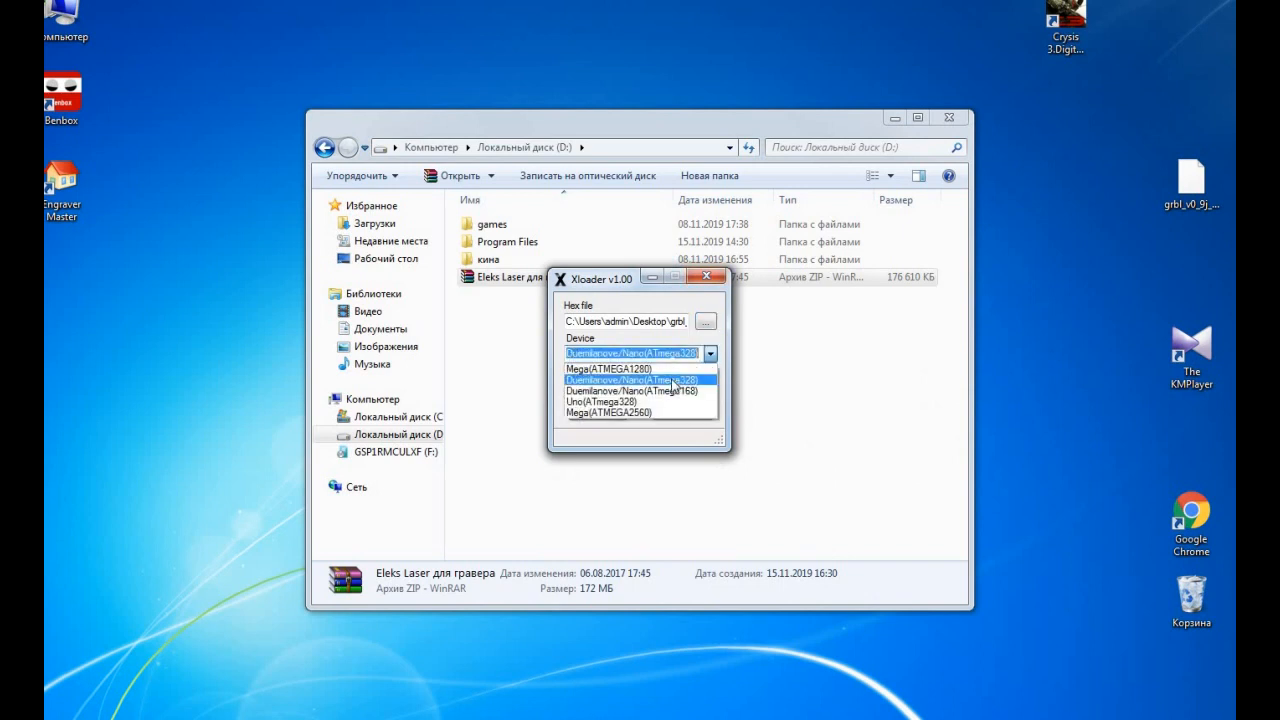
pyautogui.click(636, 379)
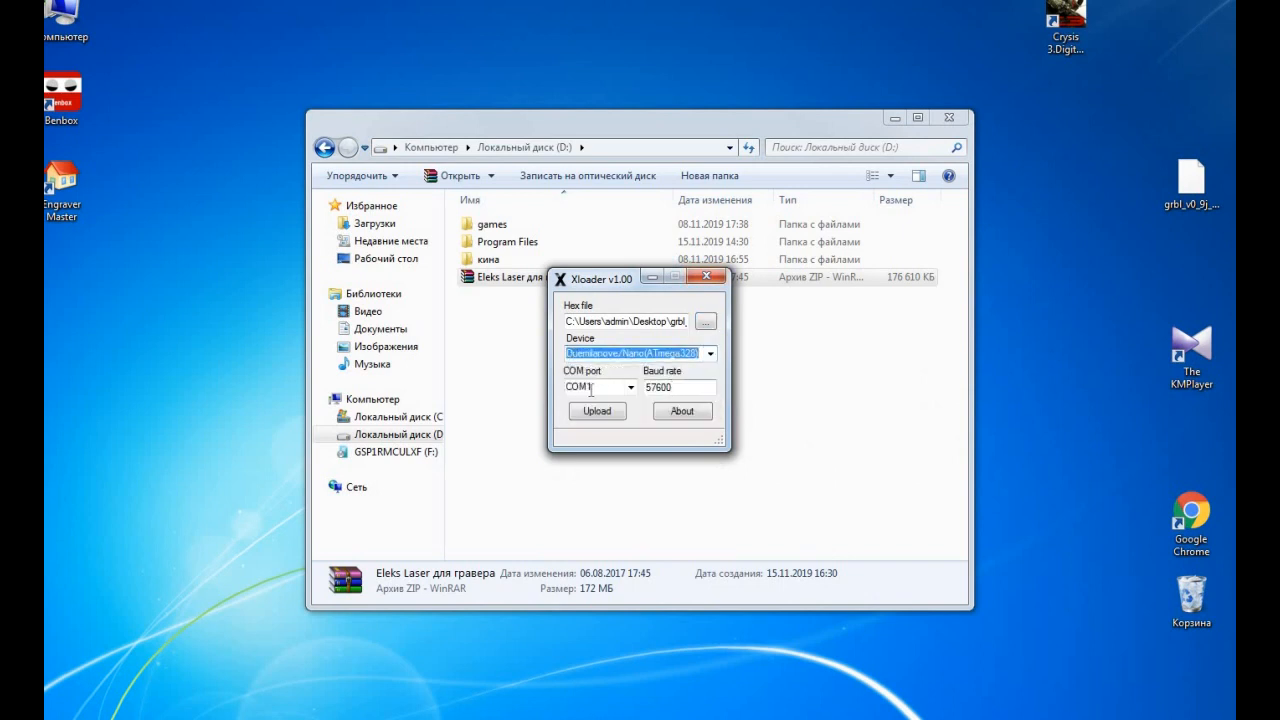
pyautogui.moveTo(715, 292)
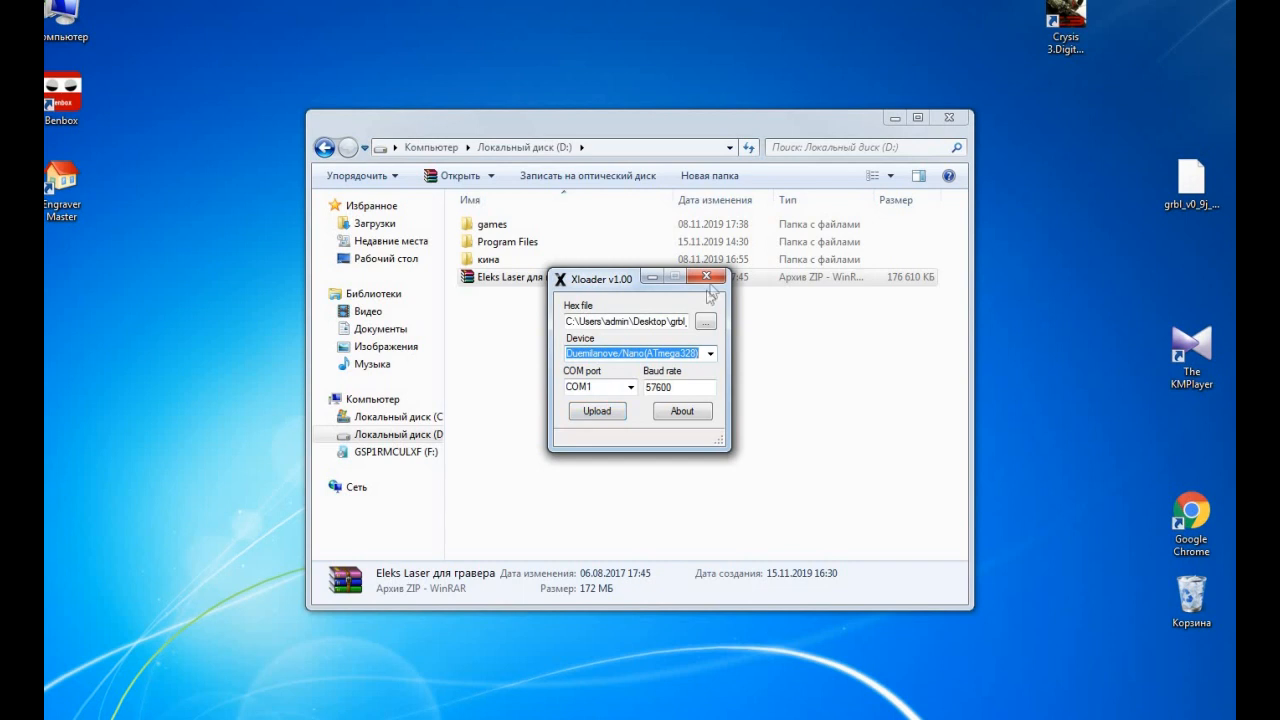
pyautogui.click(718, 278)
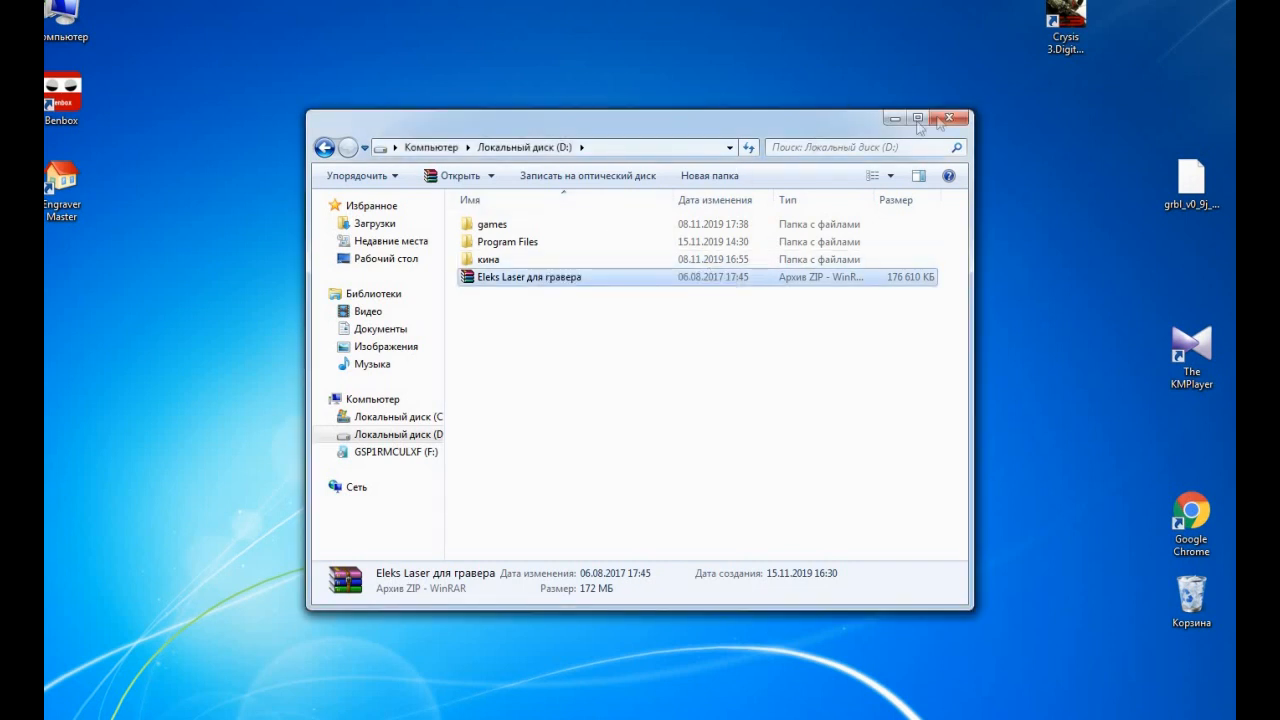
pyautogui.click(950, 116)
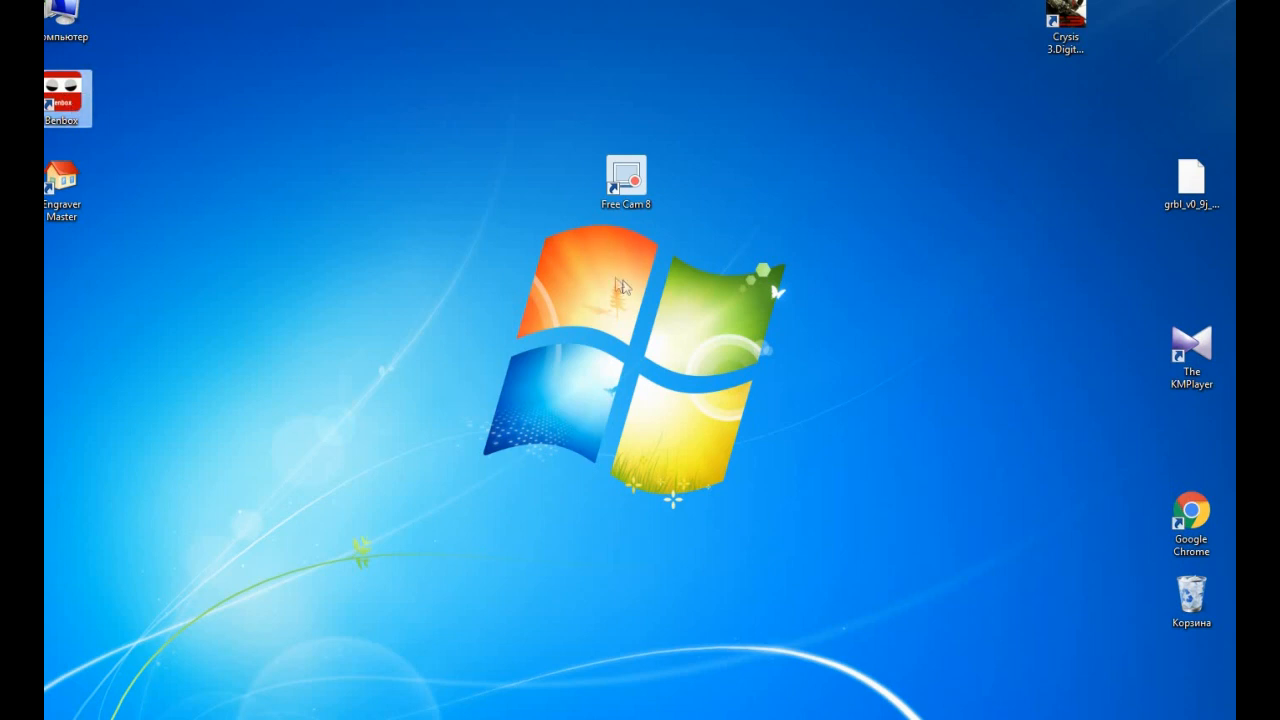
# Launch Benbox and bring up its settings panel showing intensity 255 and speed 300
pyautogui.doubleClick(628, 175)
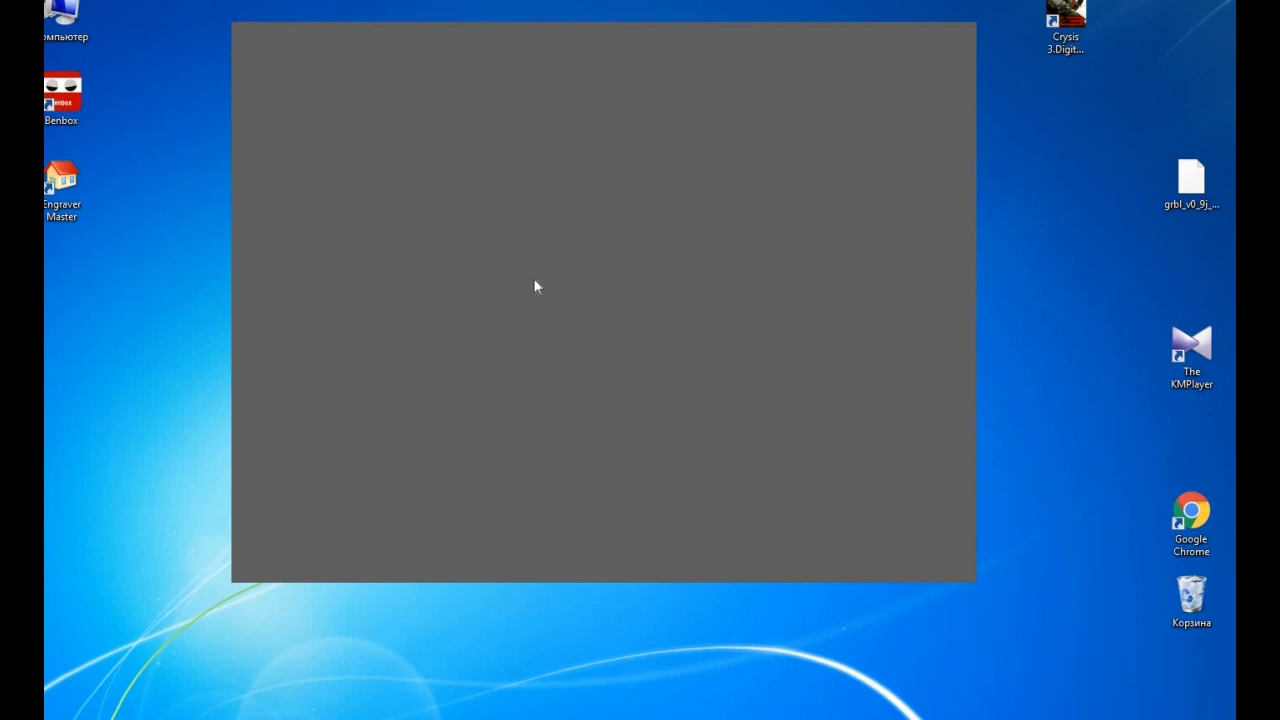
pyautogui.moveTo(542, 290)
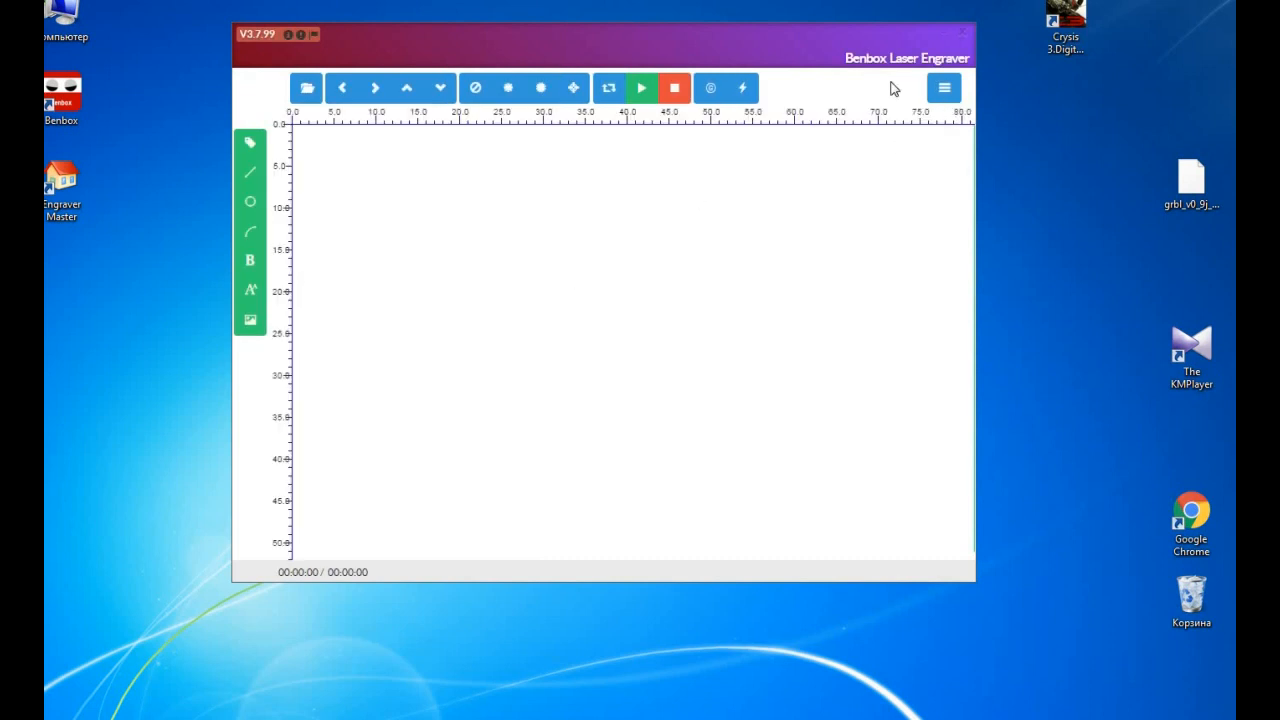
pyautogui.click(943, 88)
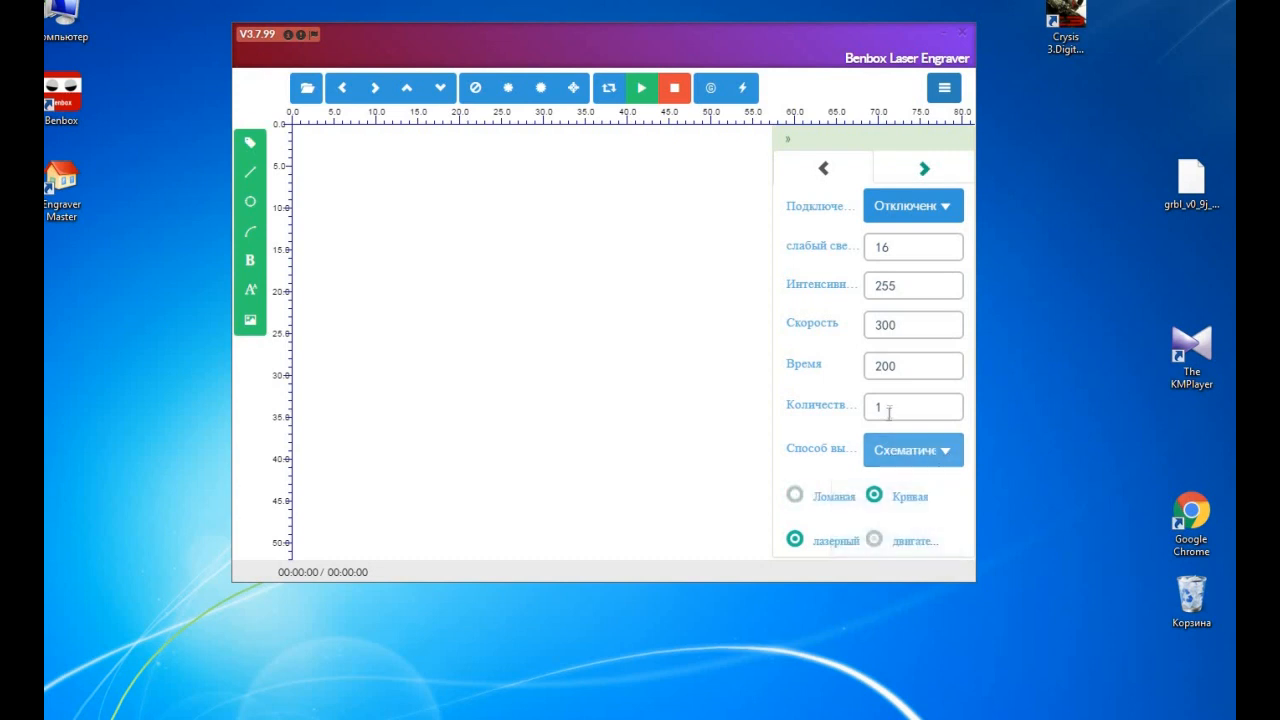
pyautogui.moveTo(945, 207)
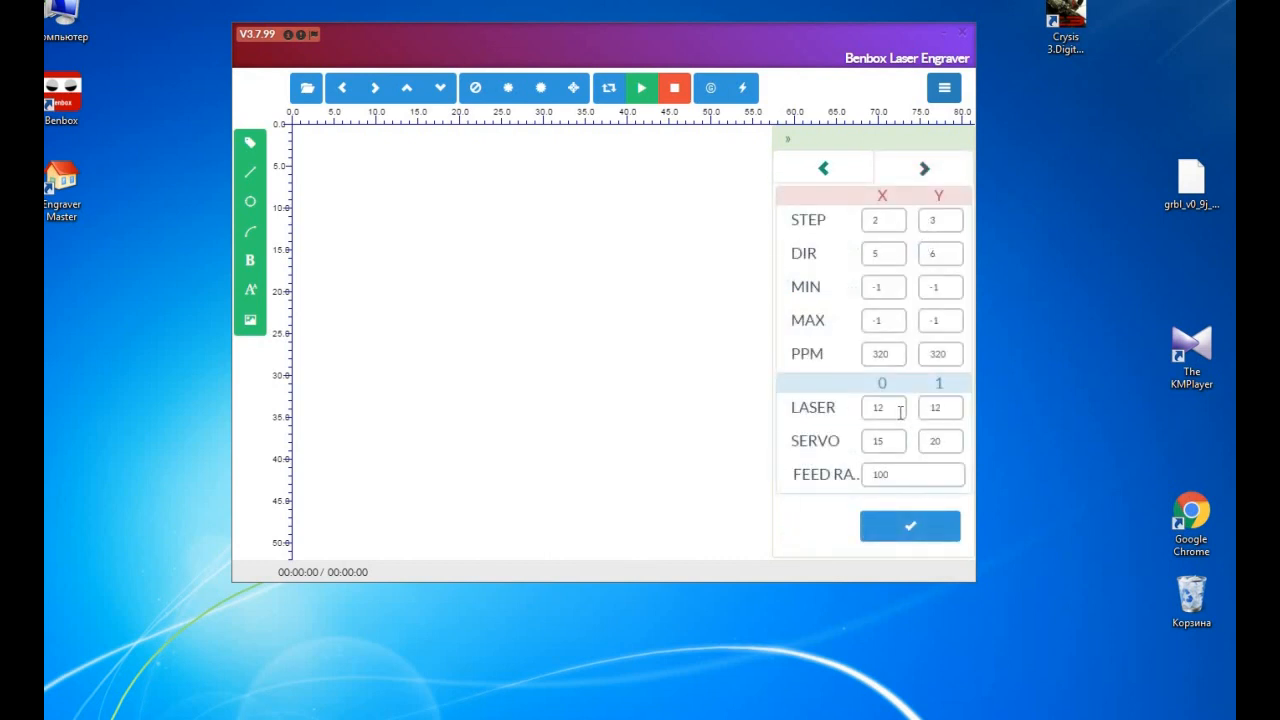
pyautogui.click(882, 408)
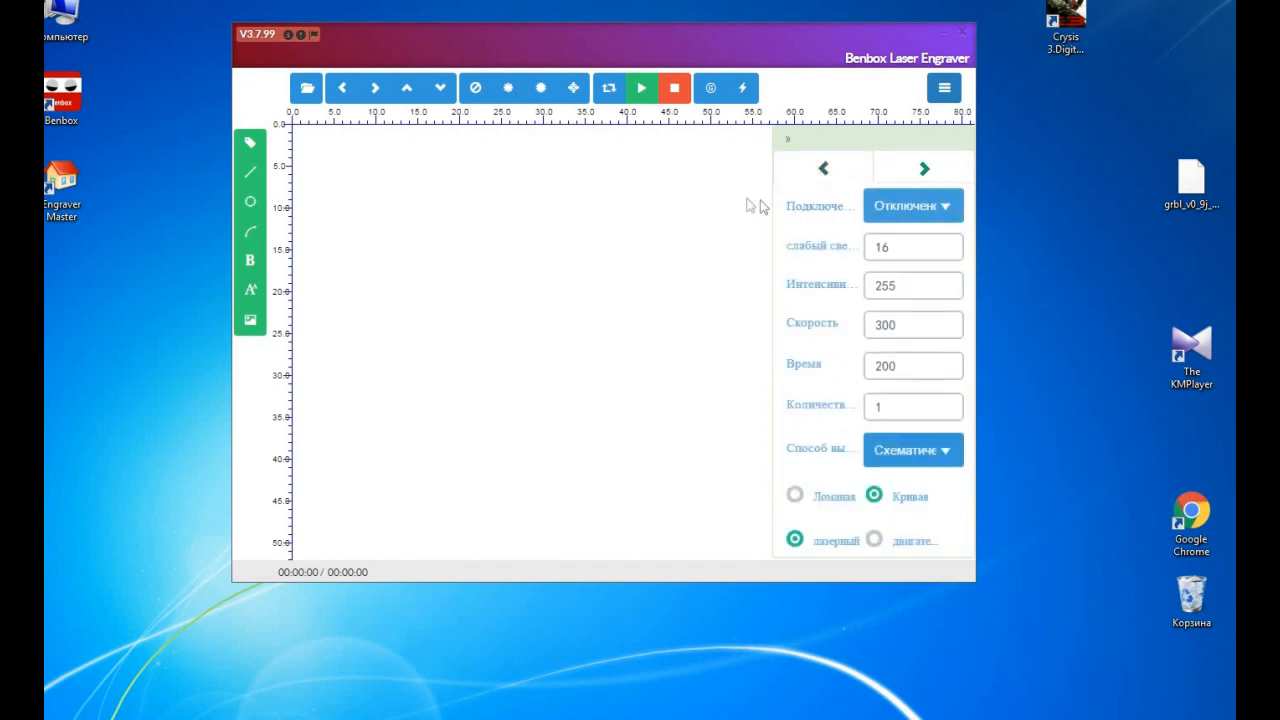
pyautogui.moveTo(578, 120)
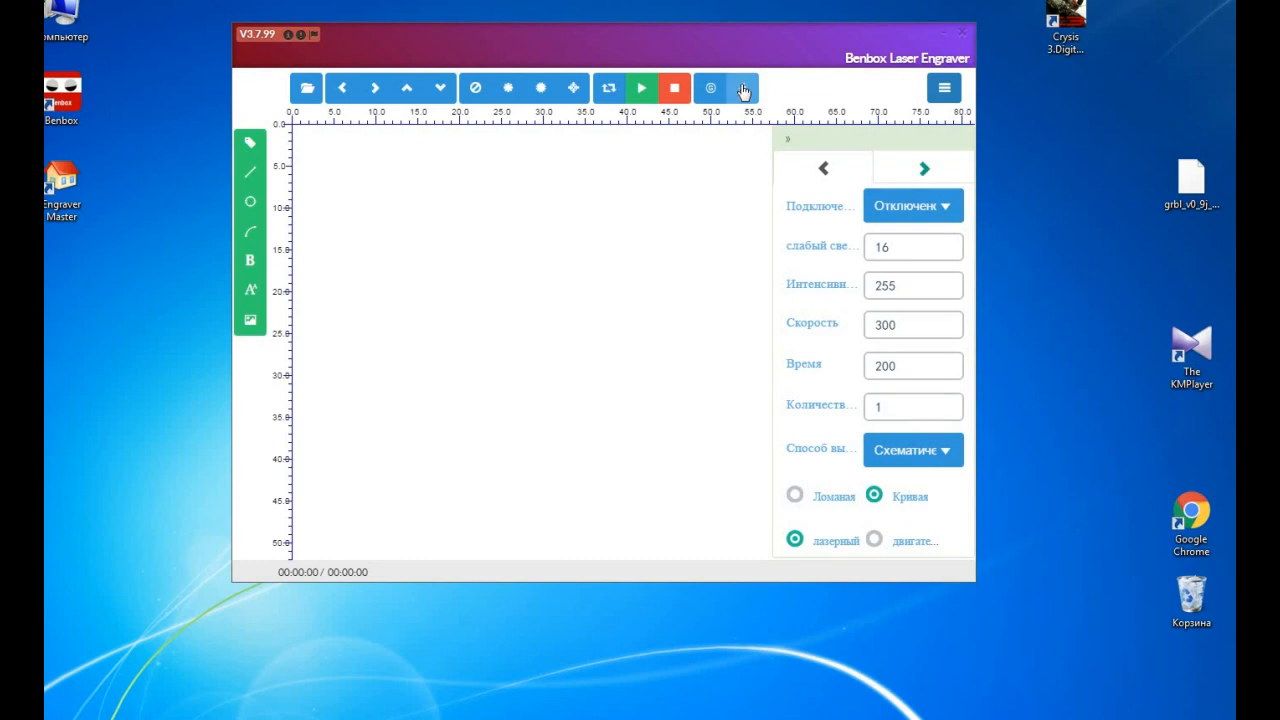
# Start firmware flashing for the NANO(328p) board and browse to the Benbox folder on D
pyautogui.click(745, 86)
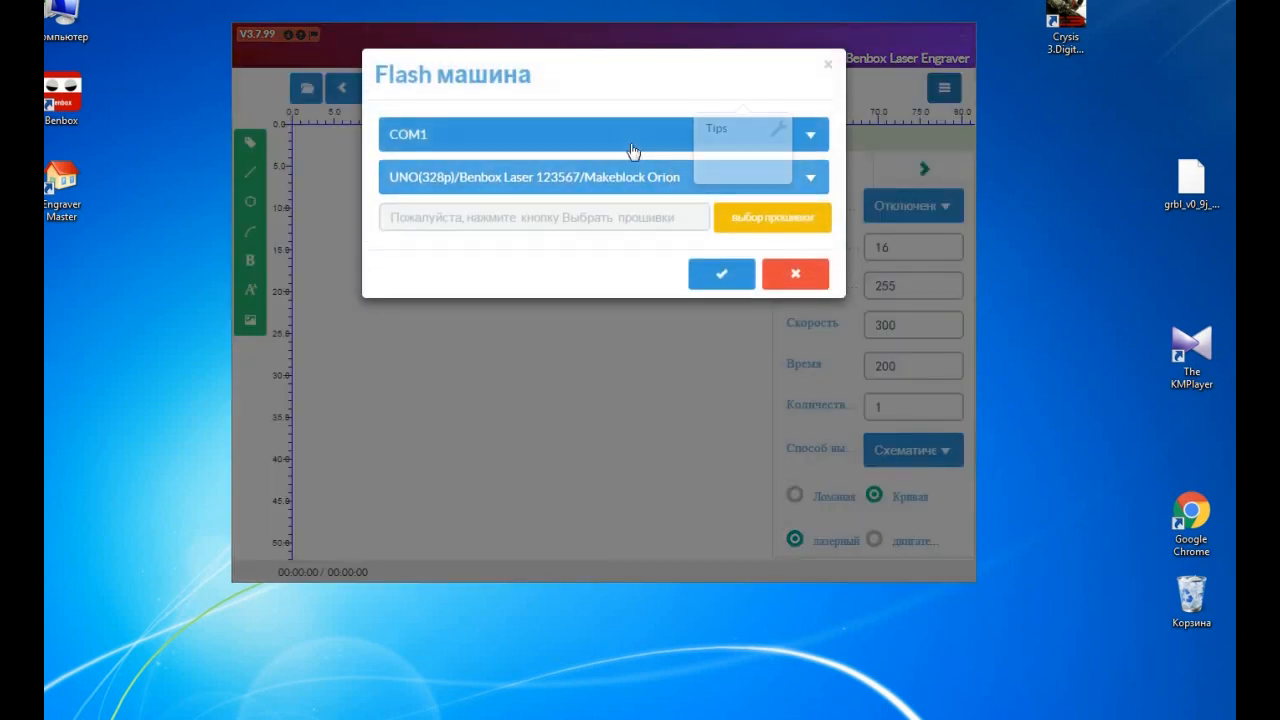
pyautogui.click(810, 177)
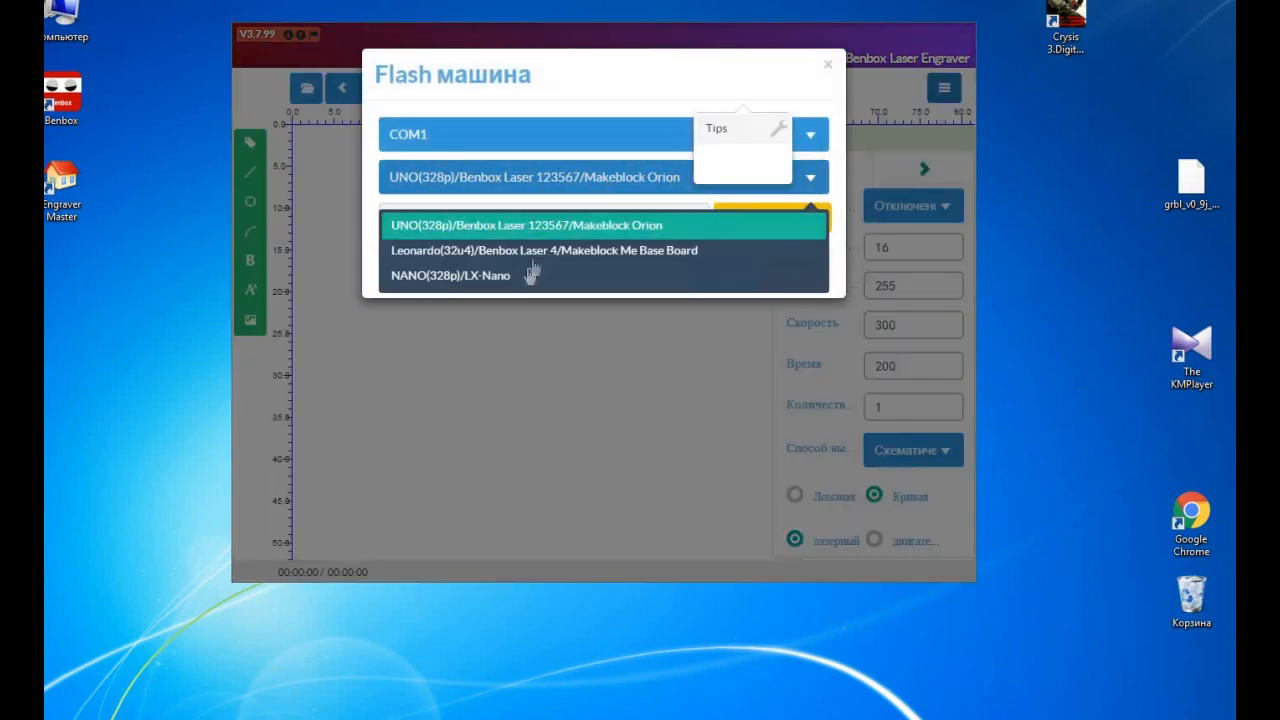
pyautogui.moveTo(485, 277)
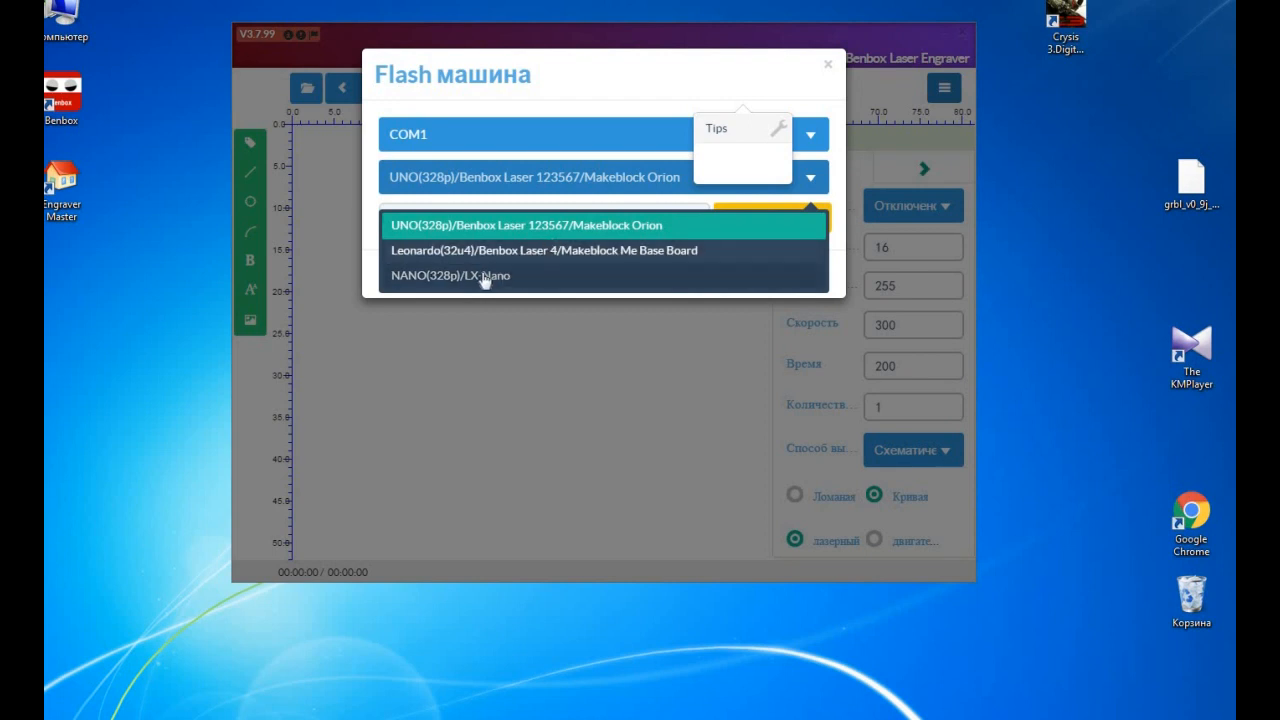
pyautogui.click(446, 276)
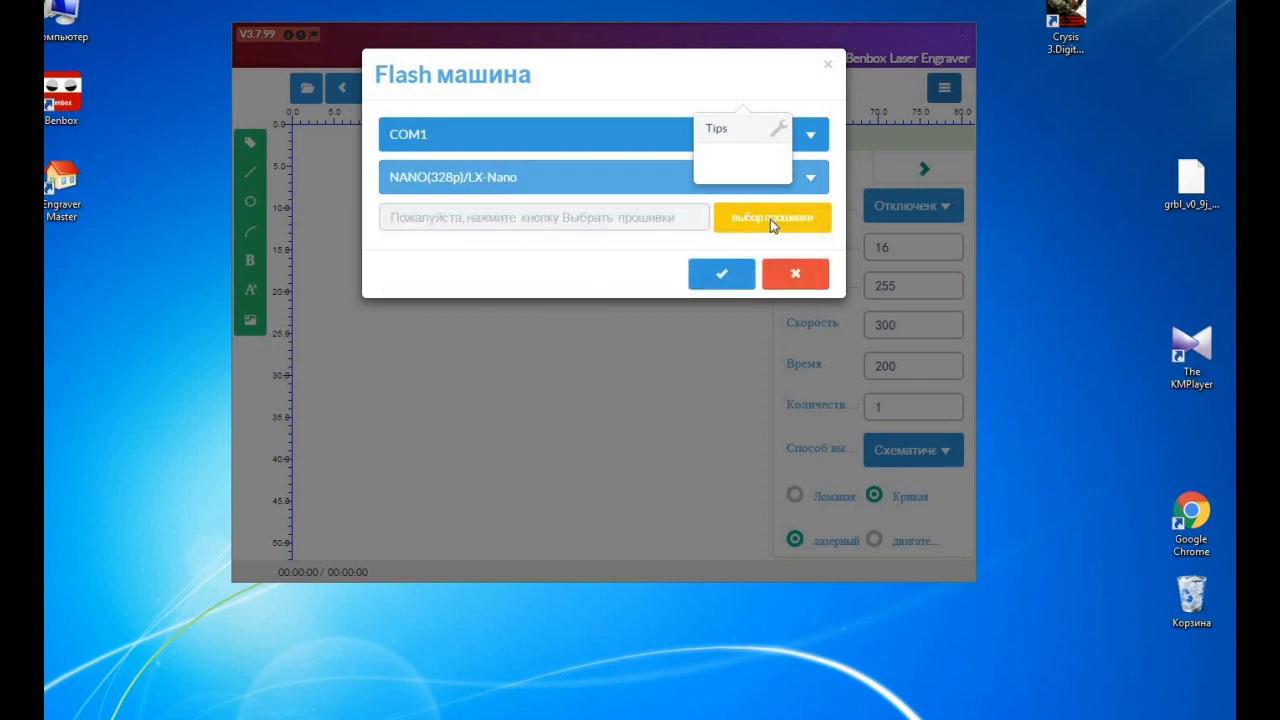
pyautogui.click(772, 217)
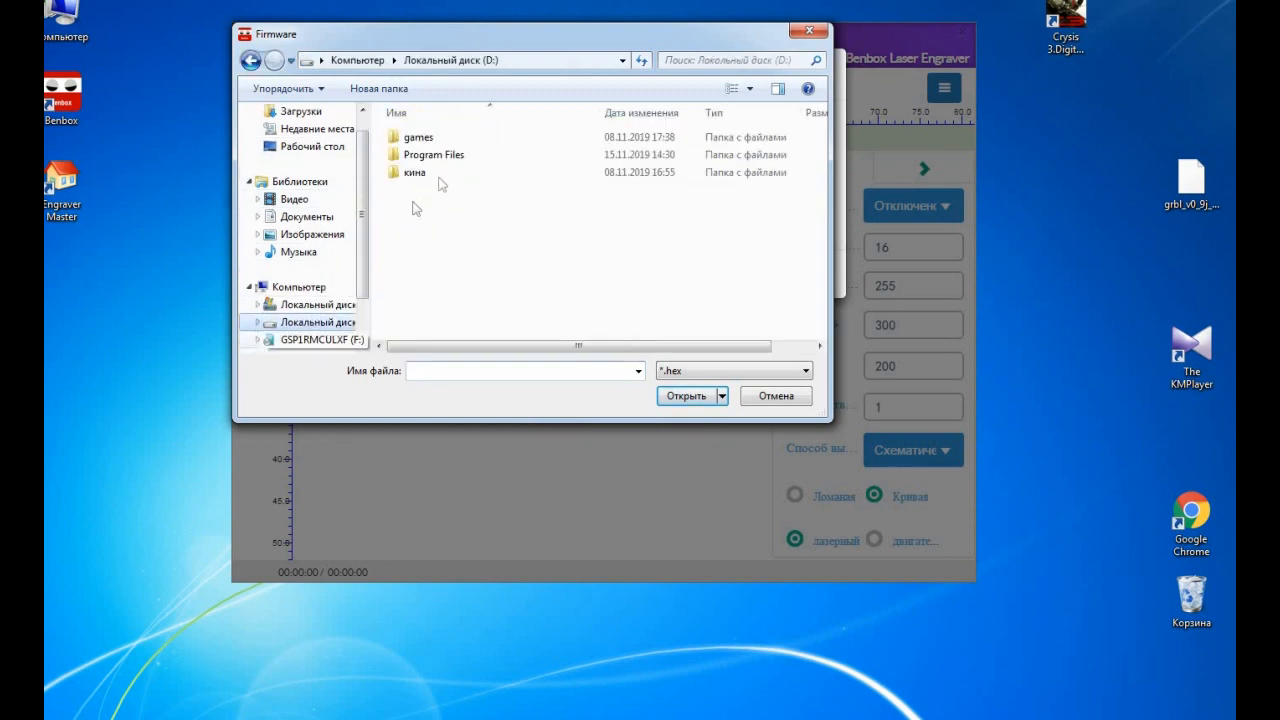
pyautogui.doubleClick(431, 154)
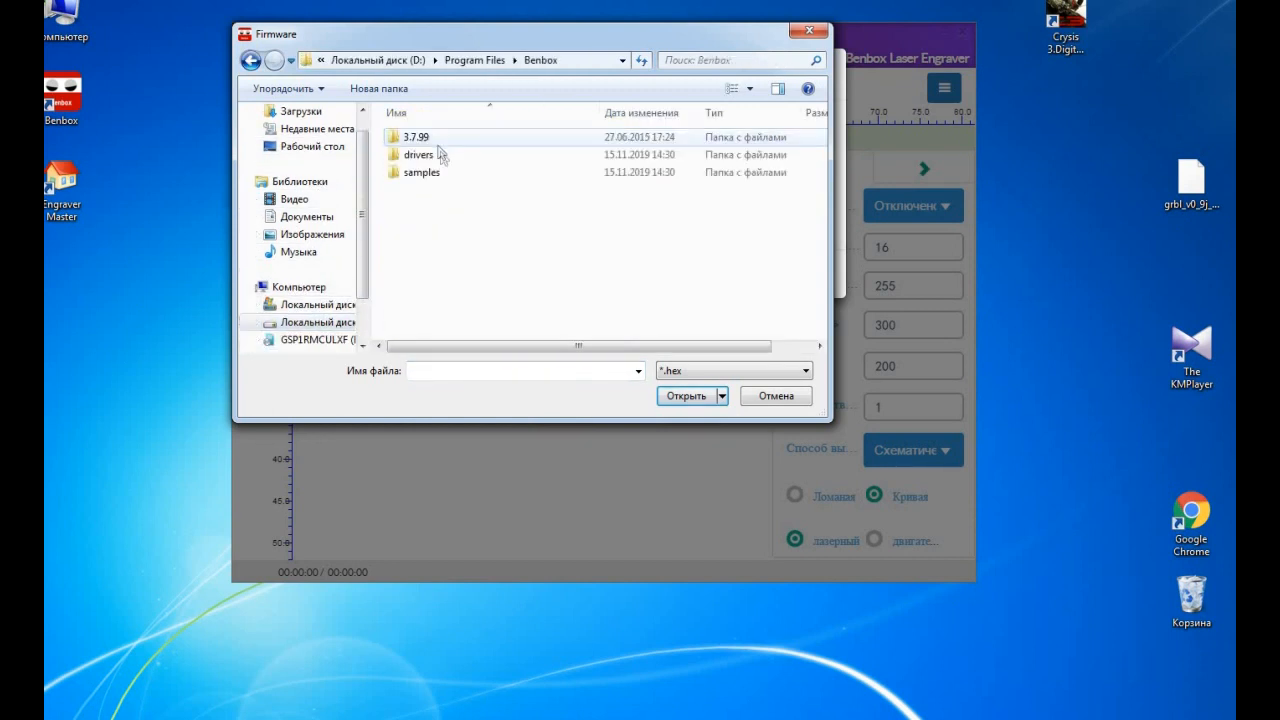
pyautogui.doubleClick(422, 172)
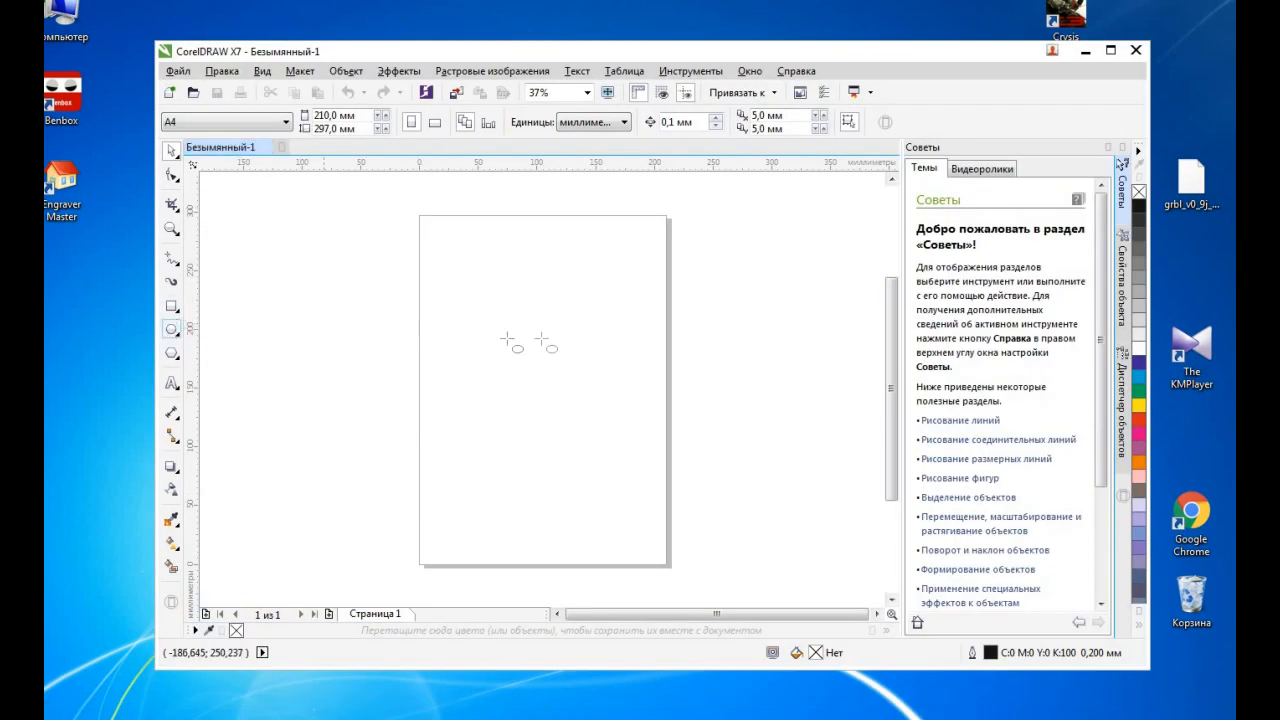
# Draw a small circle mid-page with the Ellipse tool, select it, and show the Edit menu
pyautogui.moveTo(507, 340); pyautogui.dragTo(589, 407)
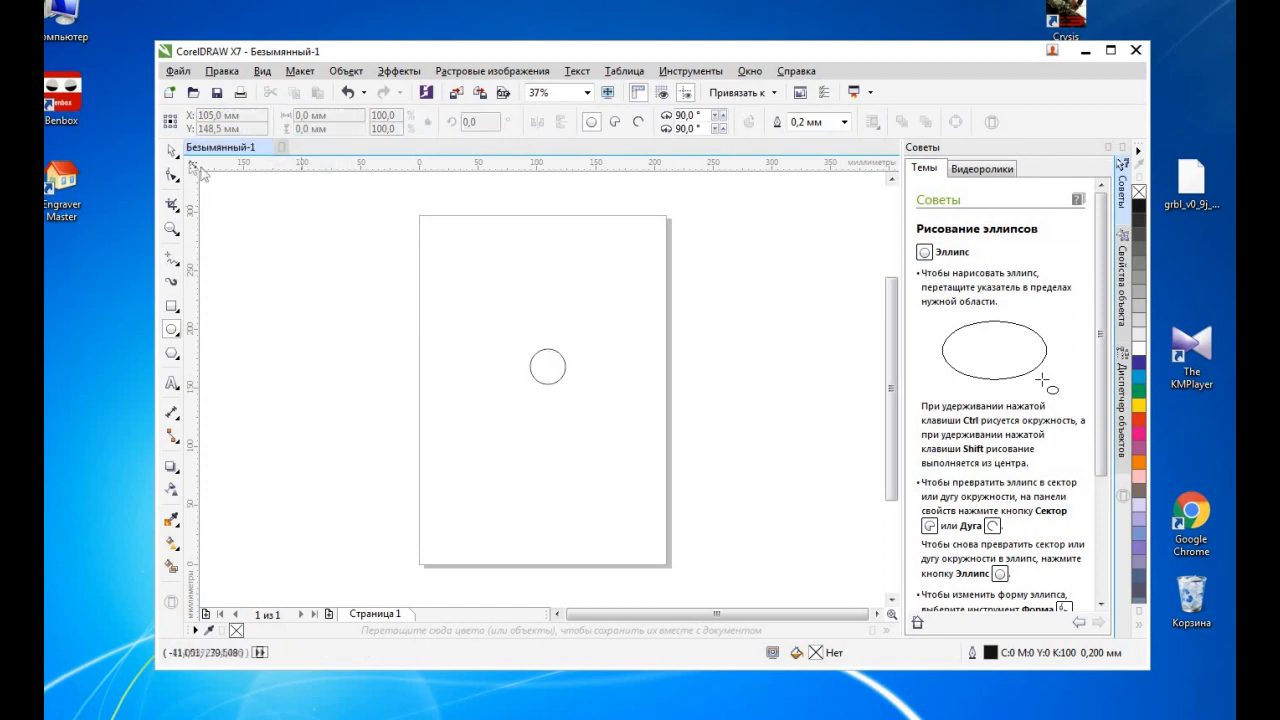
pyautogui.click(547, 366)
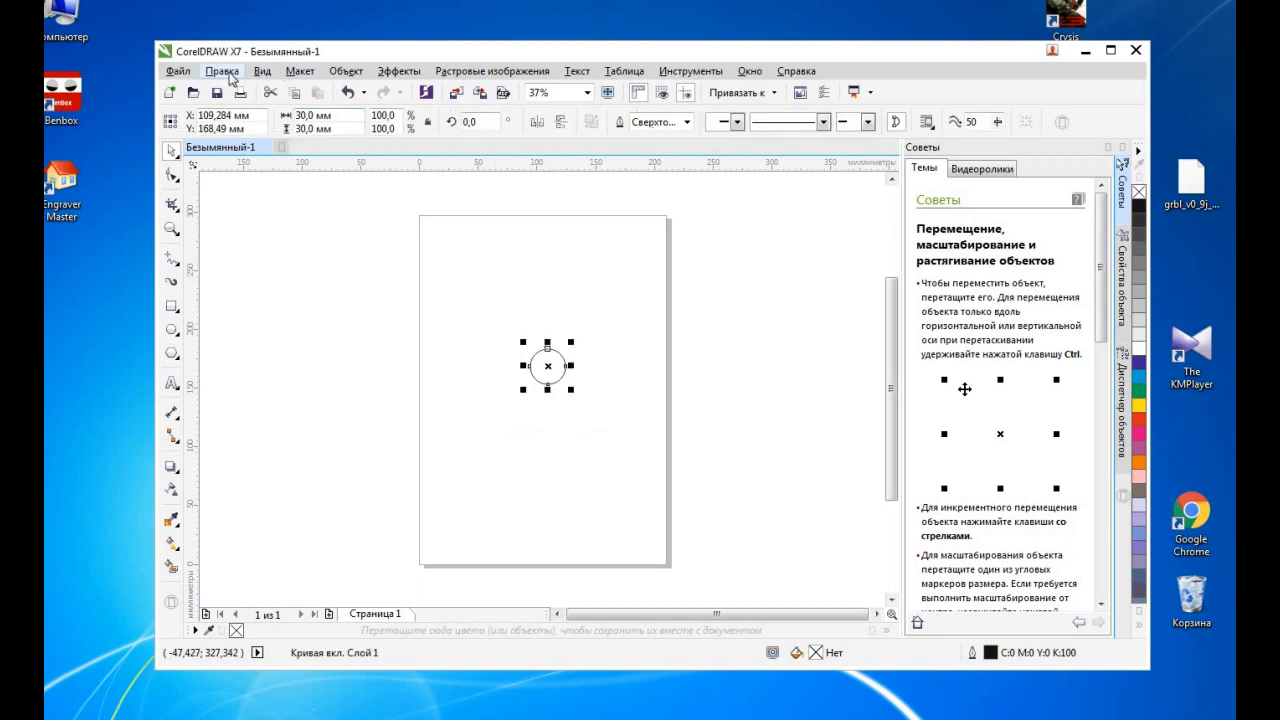
pyautogui.click(208, 72)
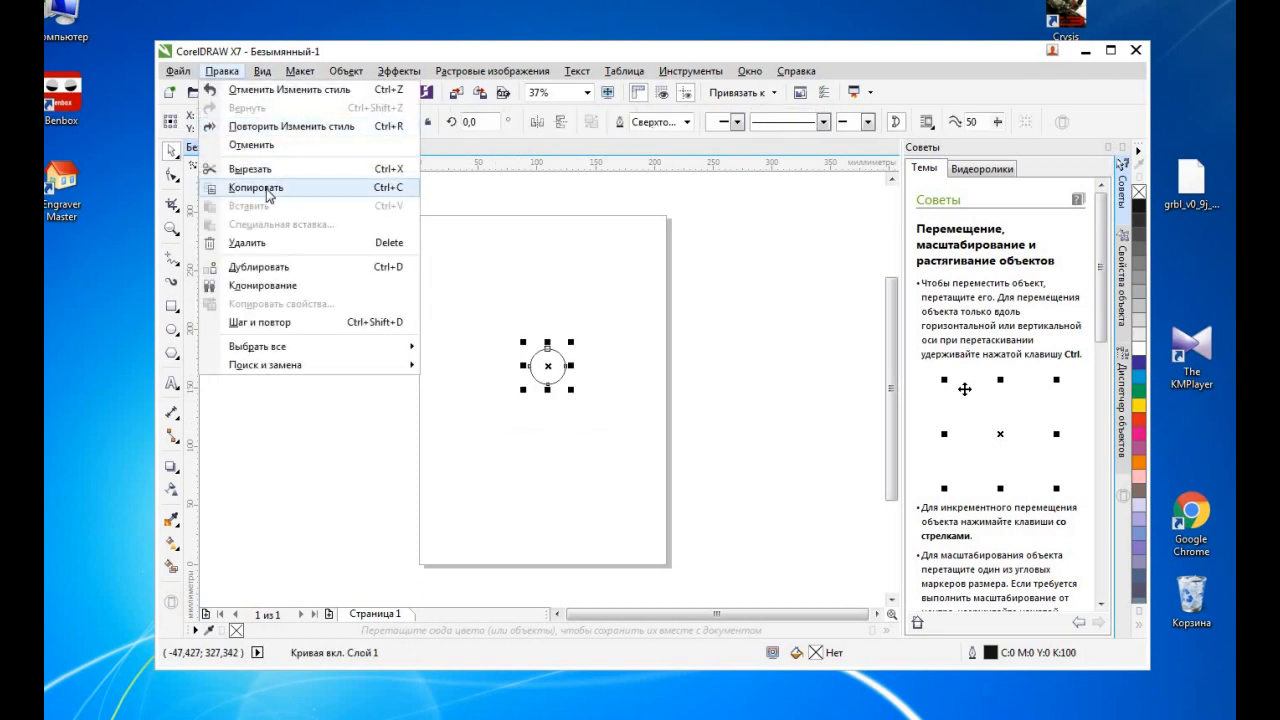
pyautogui.moveTo(244, 206)
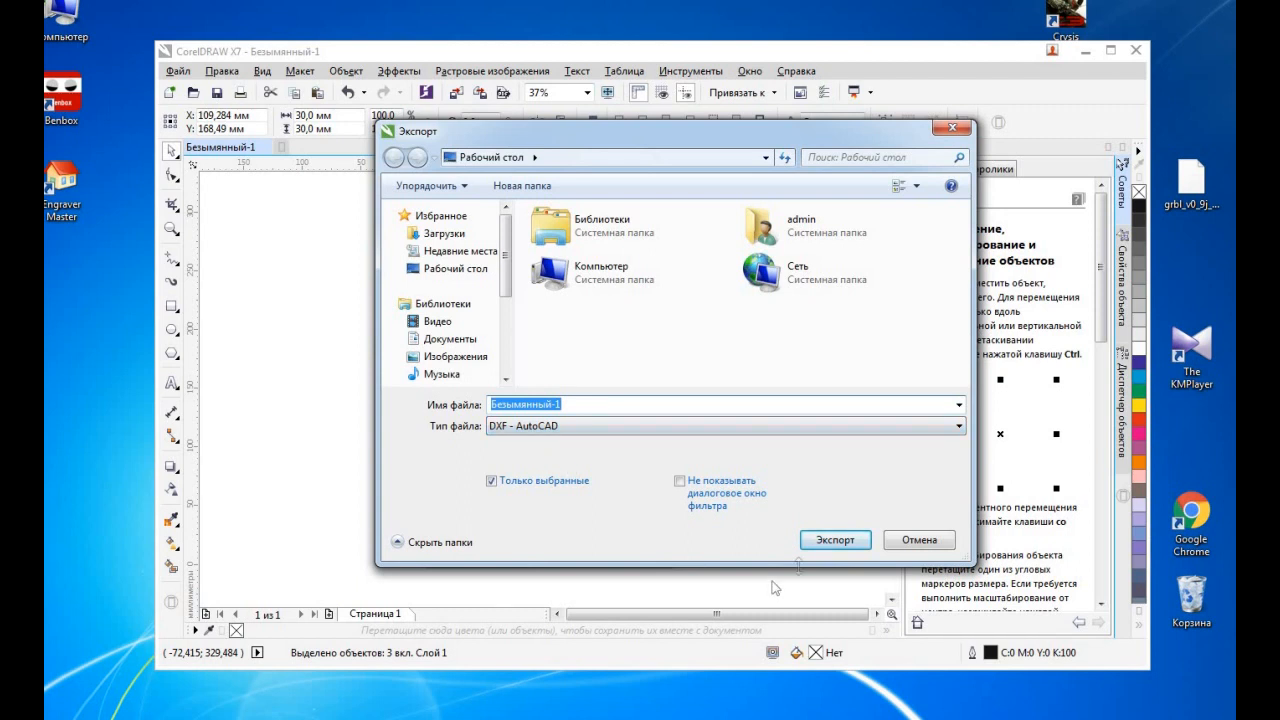
# Save the circle to the desktop as DXF - AutoCAD, keeping Millimeters units
pyautogui.click(835, 540)
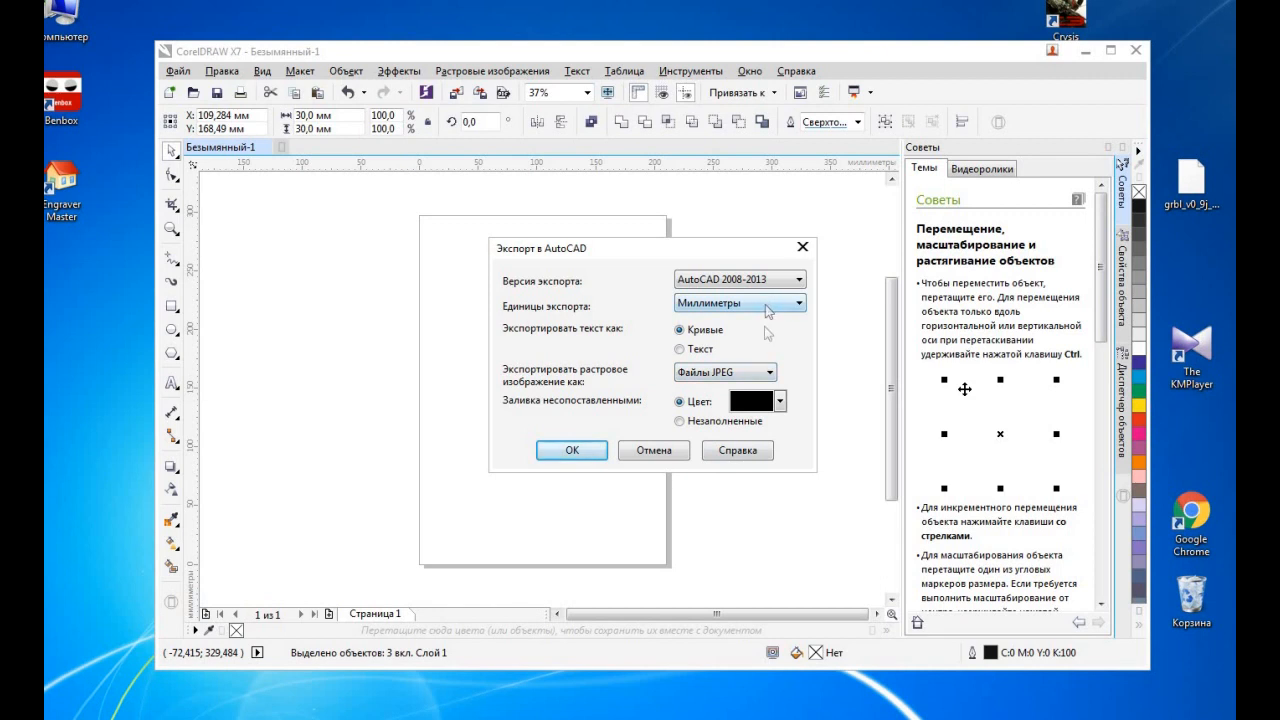
pyautogui.click(571, 450)
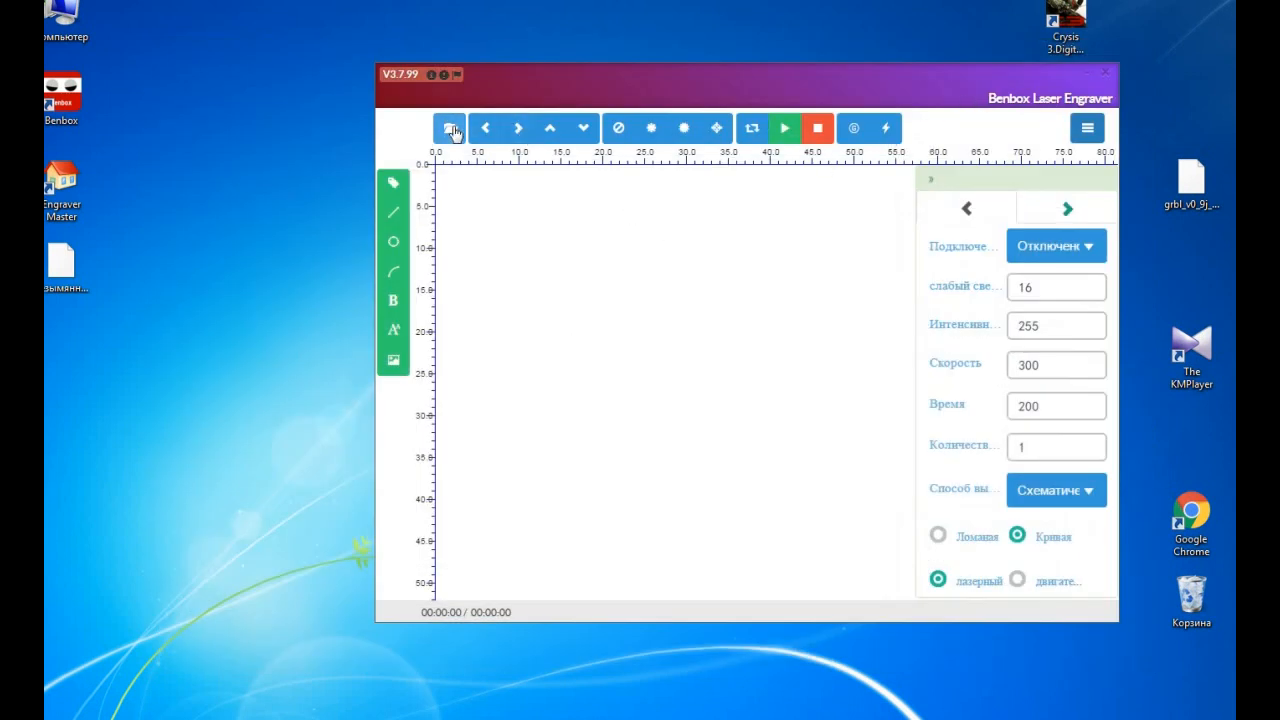
# Import Безымянный-1.dxf from the Desktop so the circle appears on the Benbox canvas
pyautogui.click(450, 127)
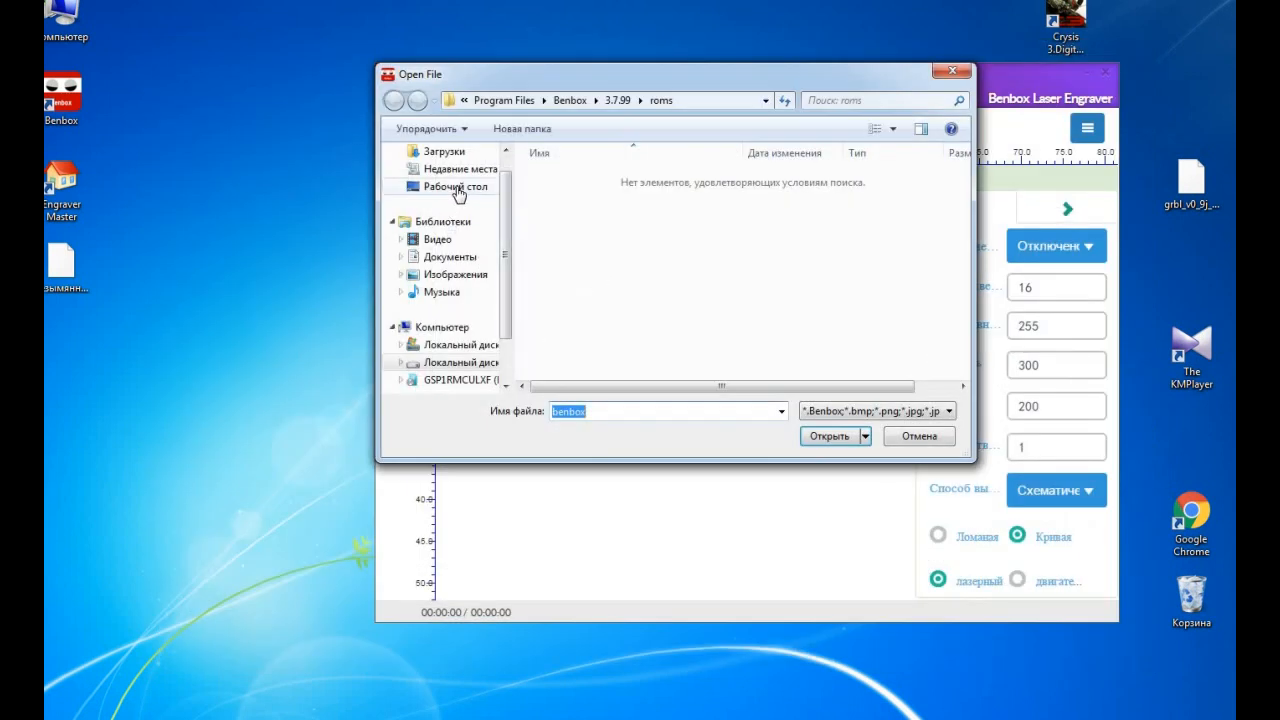
pyautogui.click(457, 187)
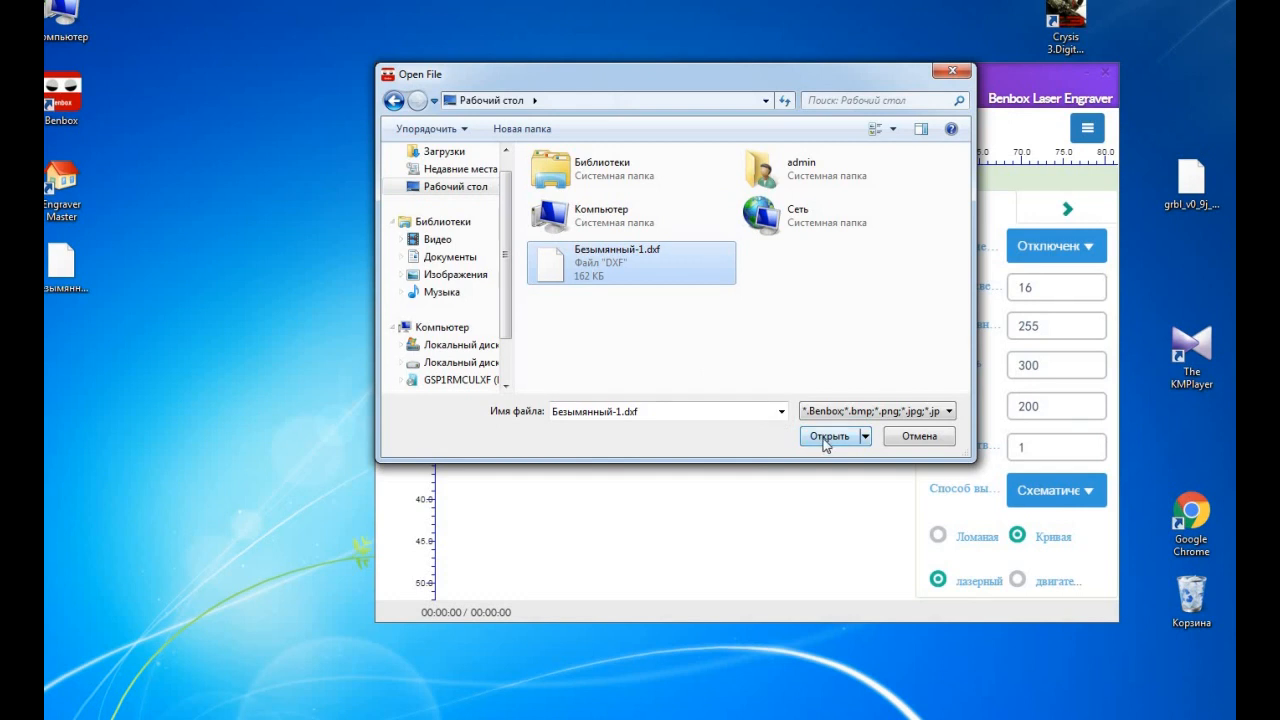
pyautogui.click(826, 436)
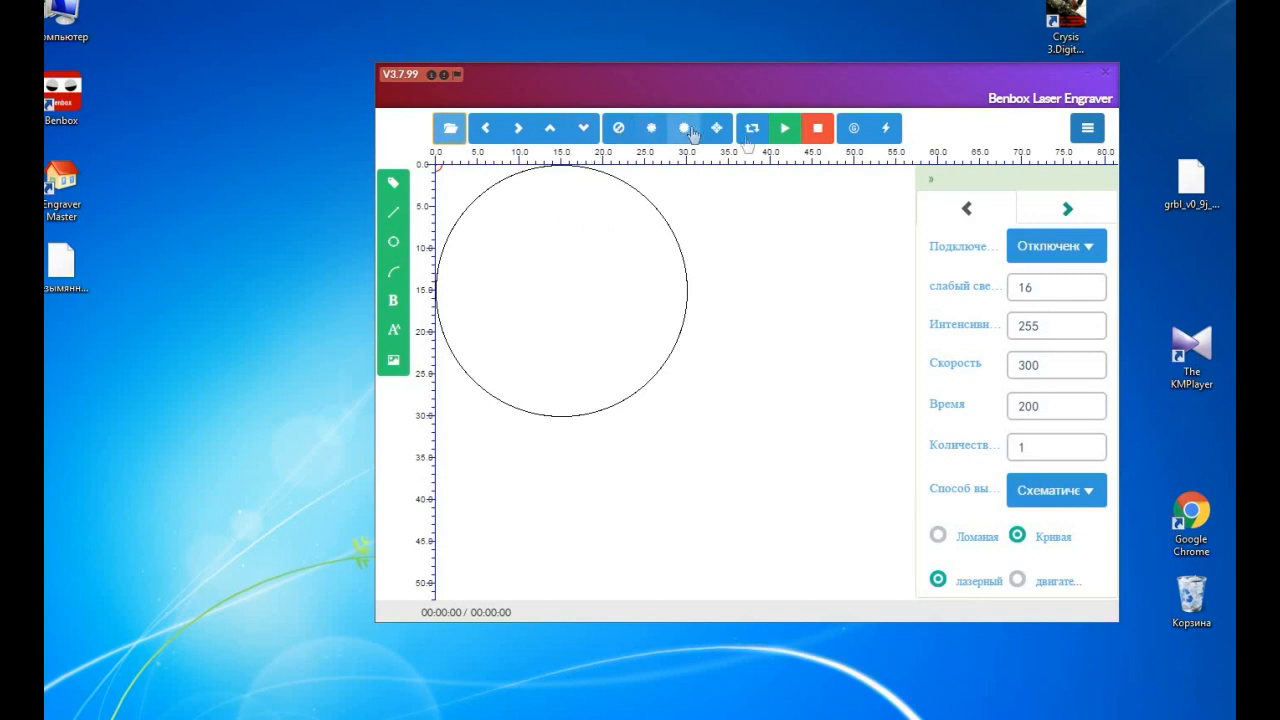
pyautogui.moveTo(1149, 108)
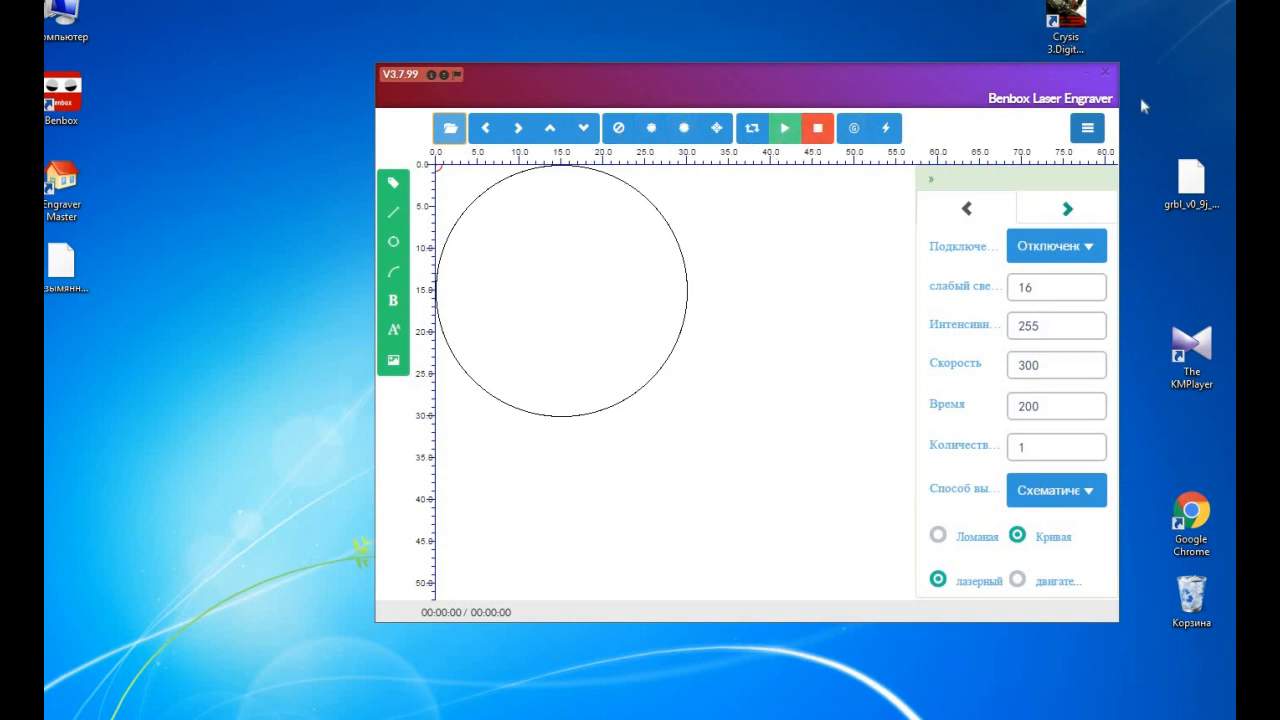
pyautogui.moveTo(1105, 78)
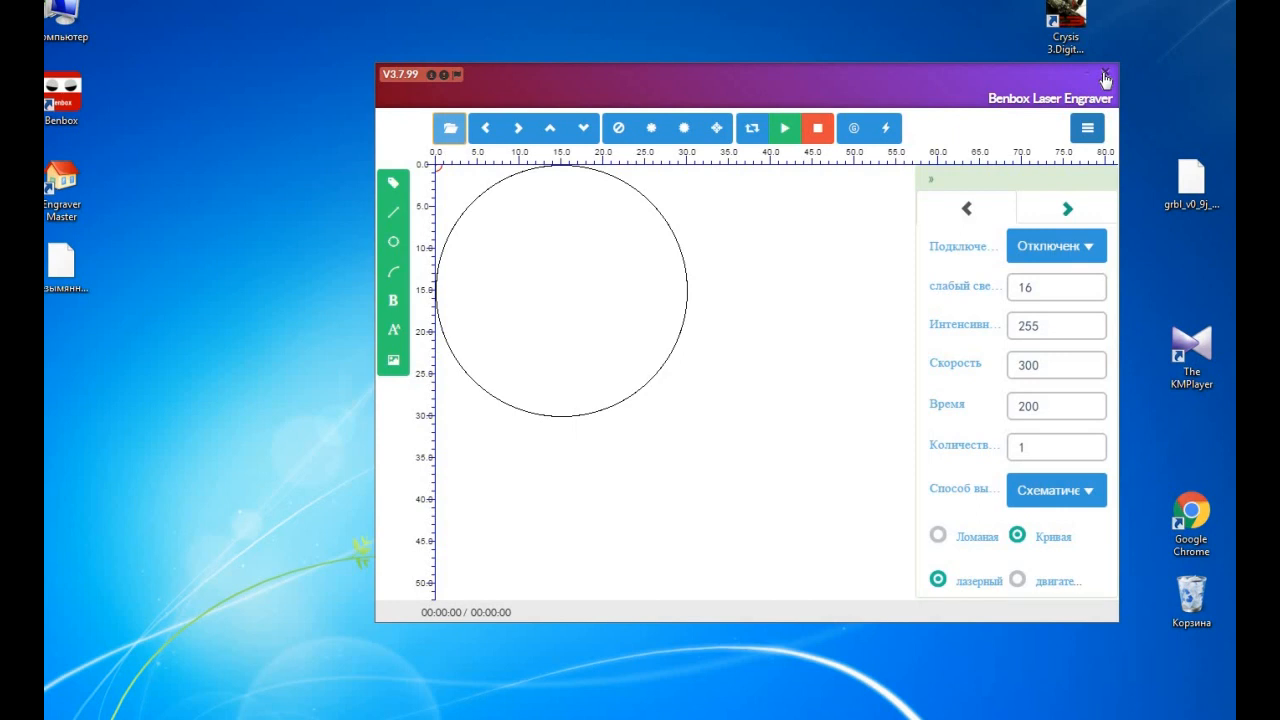
# Exit Benbox Laser Engraver, returning to the Windows desktop
pyautogui.click(1111, 75)
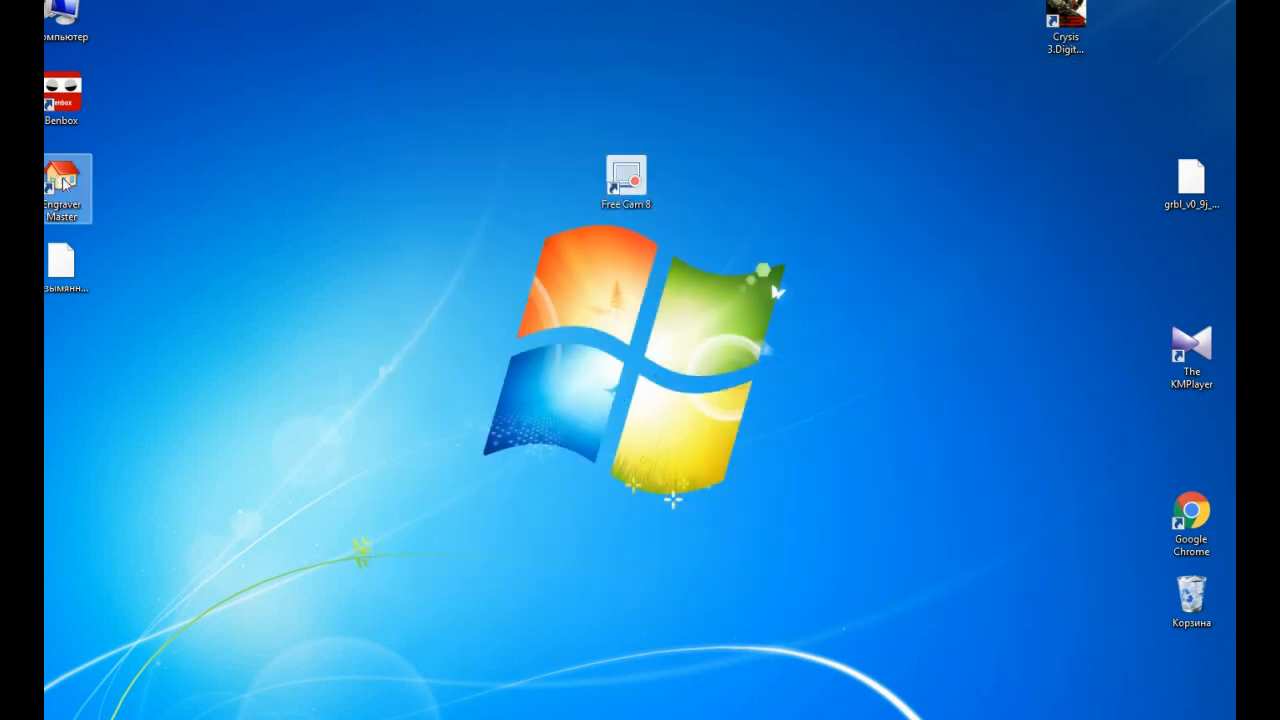
pyautogui.moveTo(592, 234)
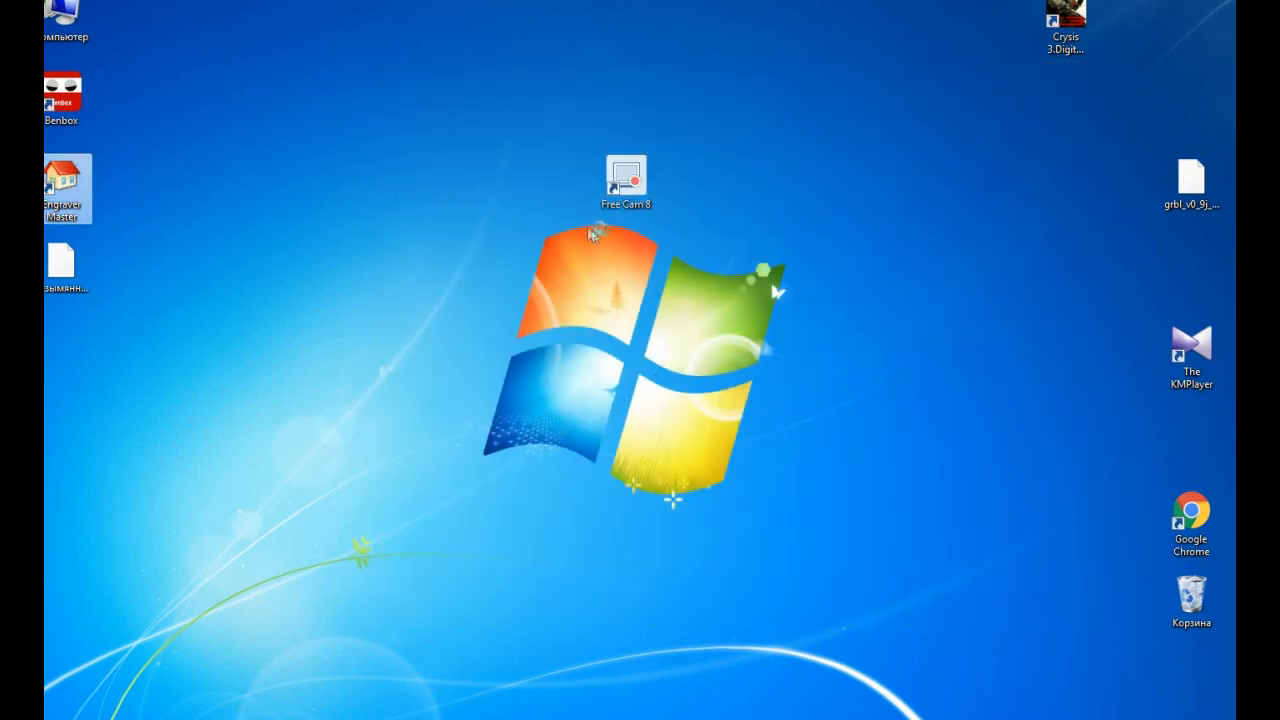
# Start Engraver Master from its desktop shortcut, landing on the Print Picture tab
pyautogui.doubleClick(63, 188)
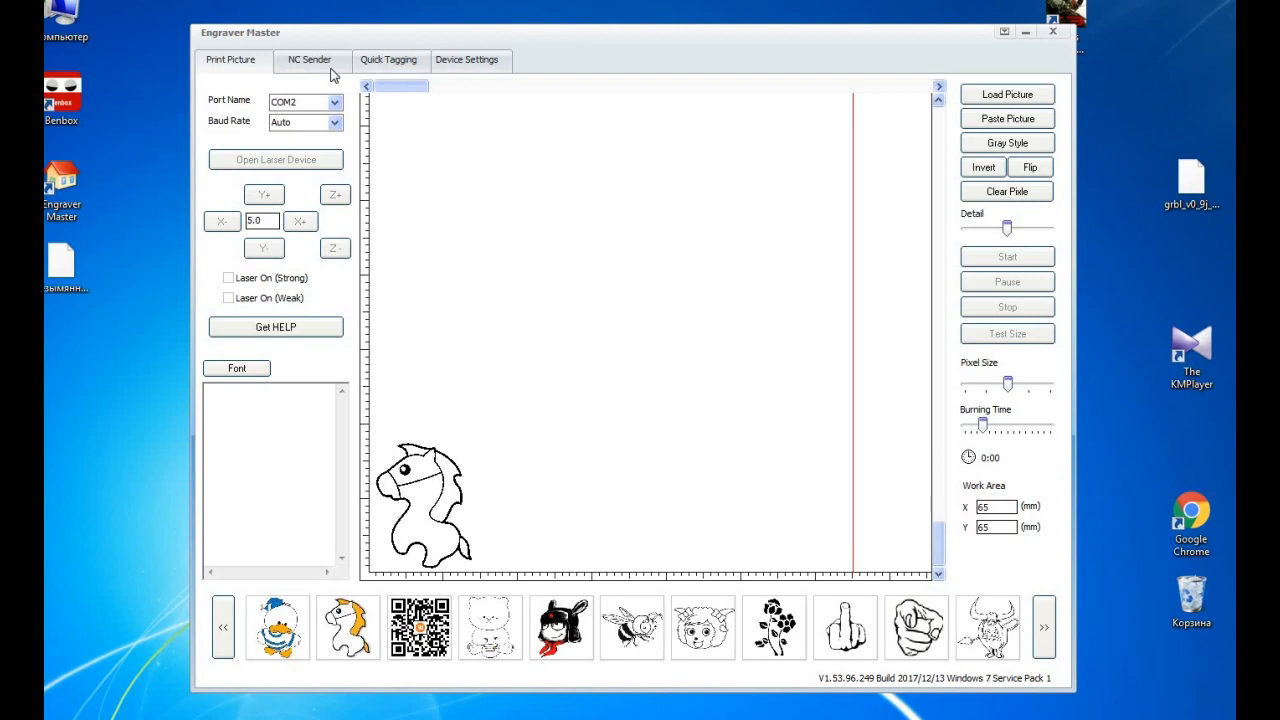
pyautogui.moveTo(475, 66)
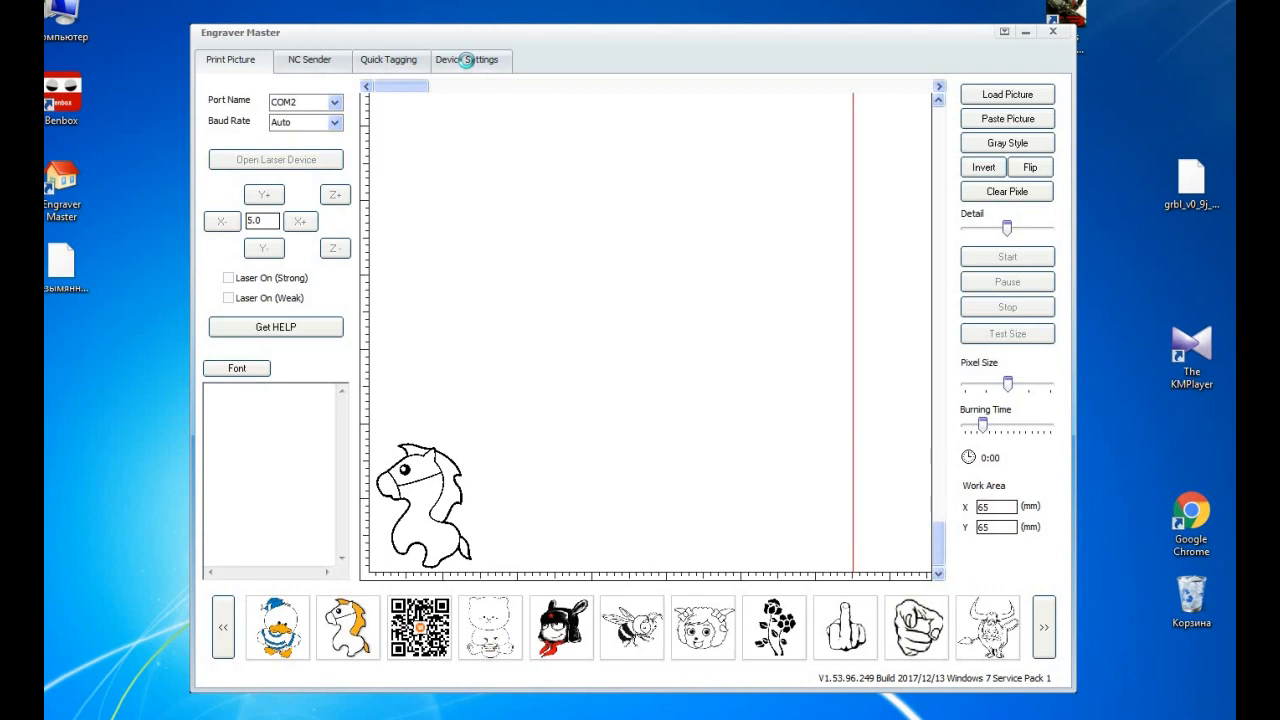
# Copy 80.000 from X STEPS into Y and Z STEPS and tick the axis-reversal boxes
pyautogui.click(468, 59)
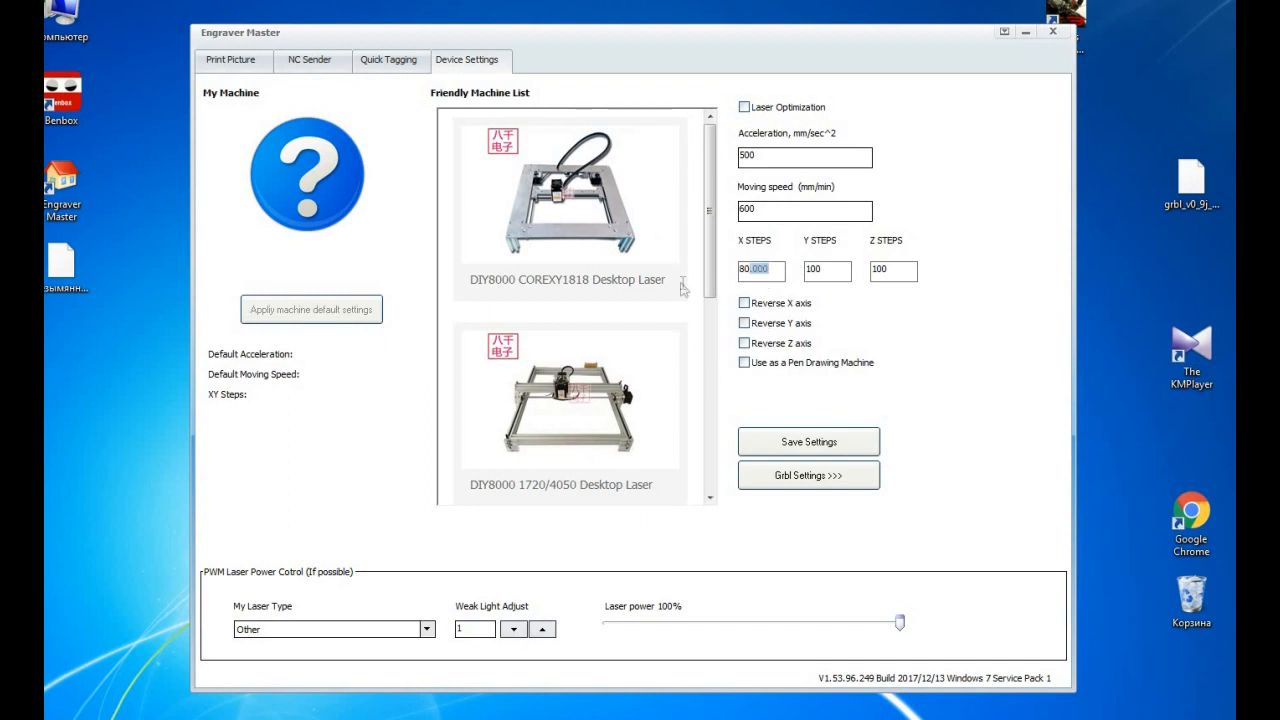
pyautogui.rightClick(762, 270)
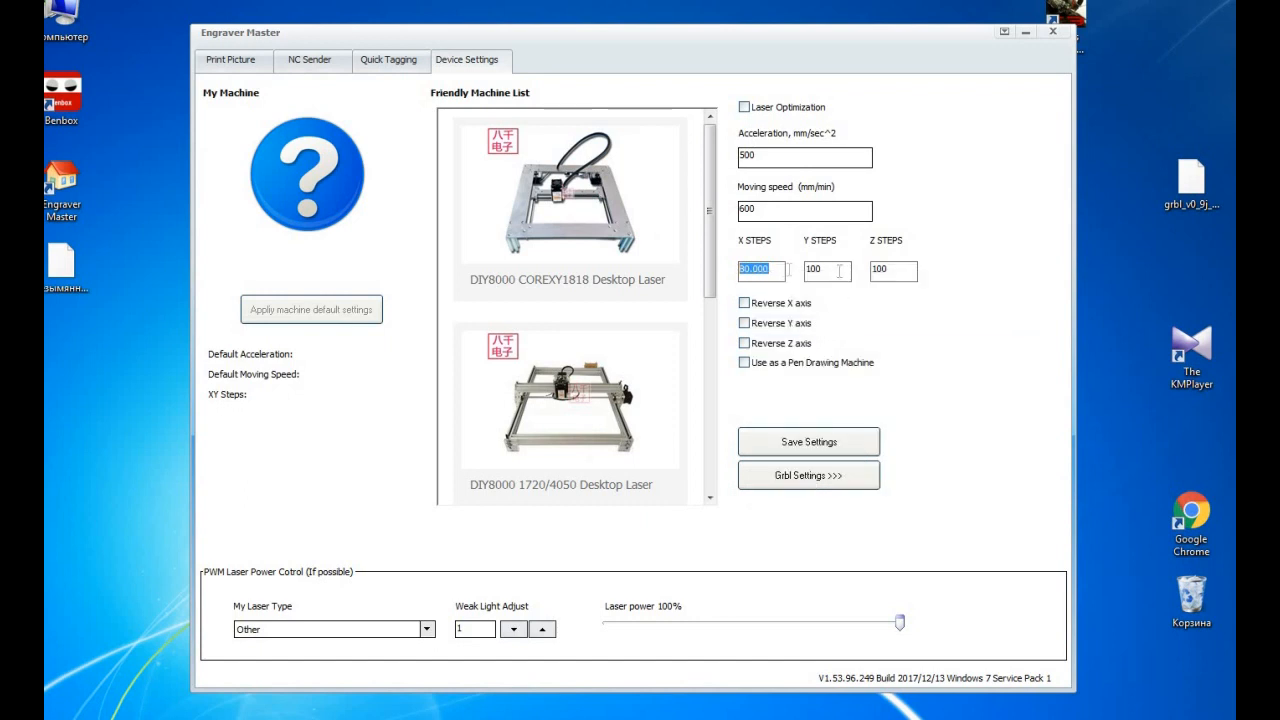
pyautogui.rightClick(825, 270)
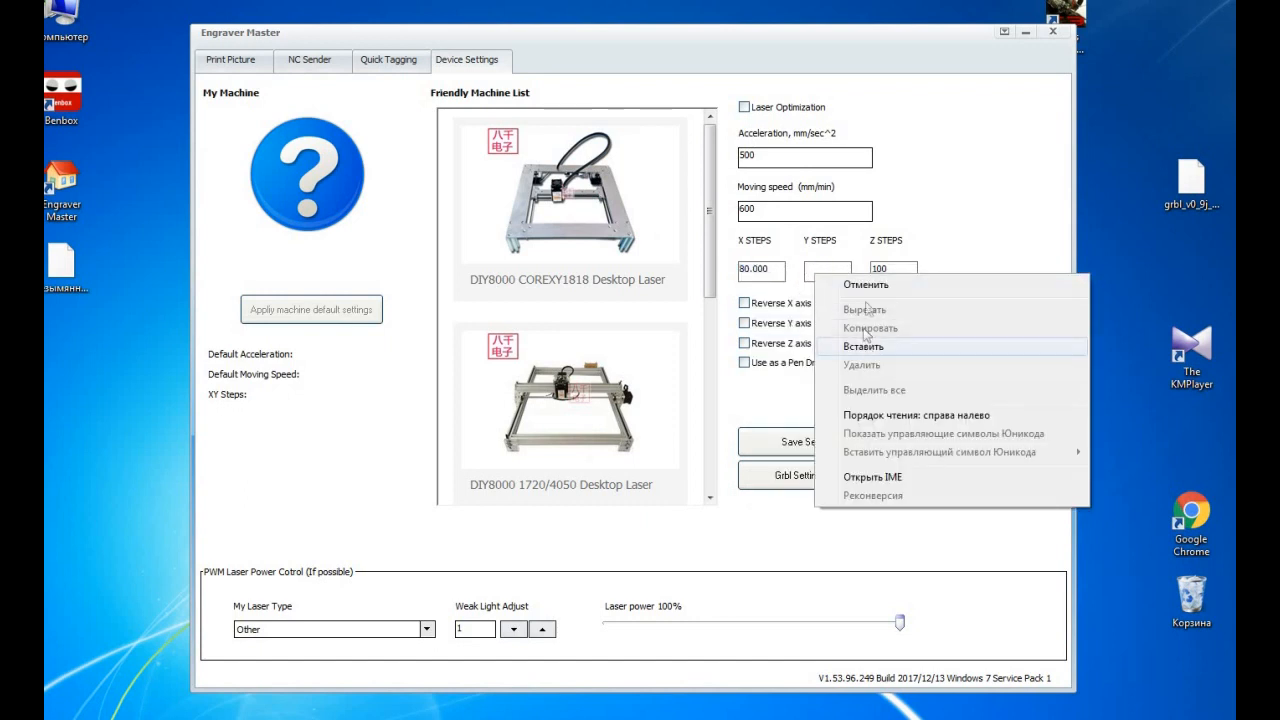
pyautogui.click(863, 346)
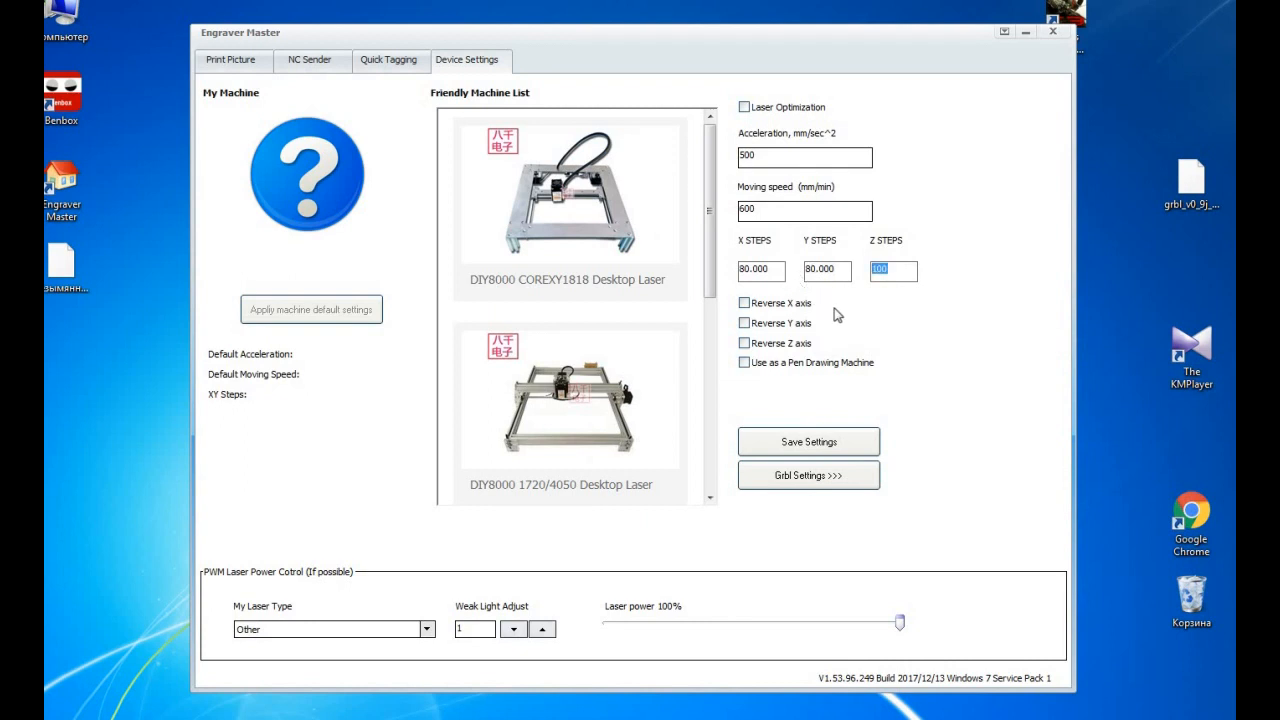
pyautogui.rightClick(892, 271)
pyautogui.write('80.000')
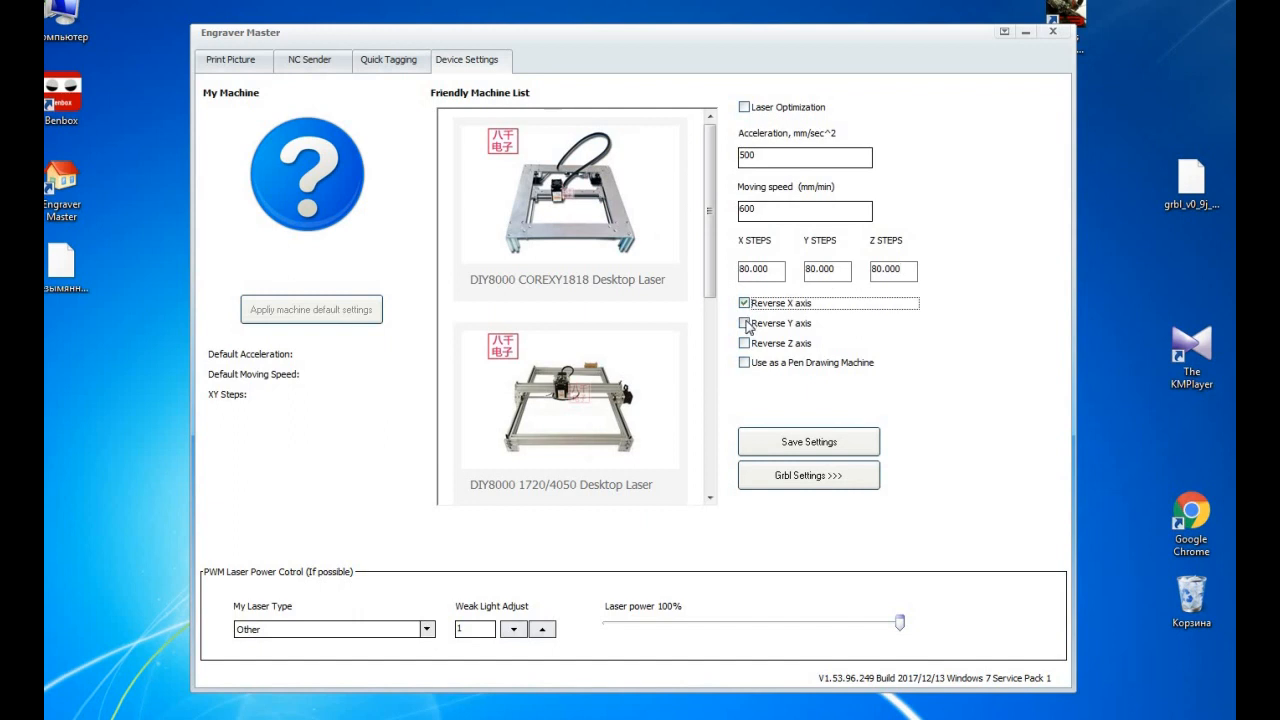
pyautogui.click(744, 322)
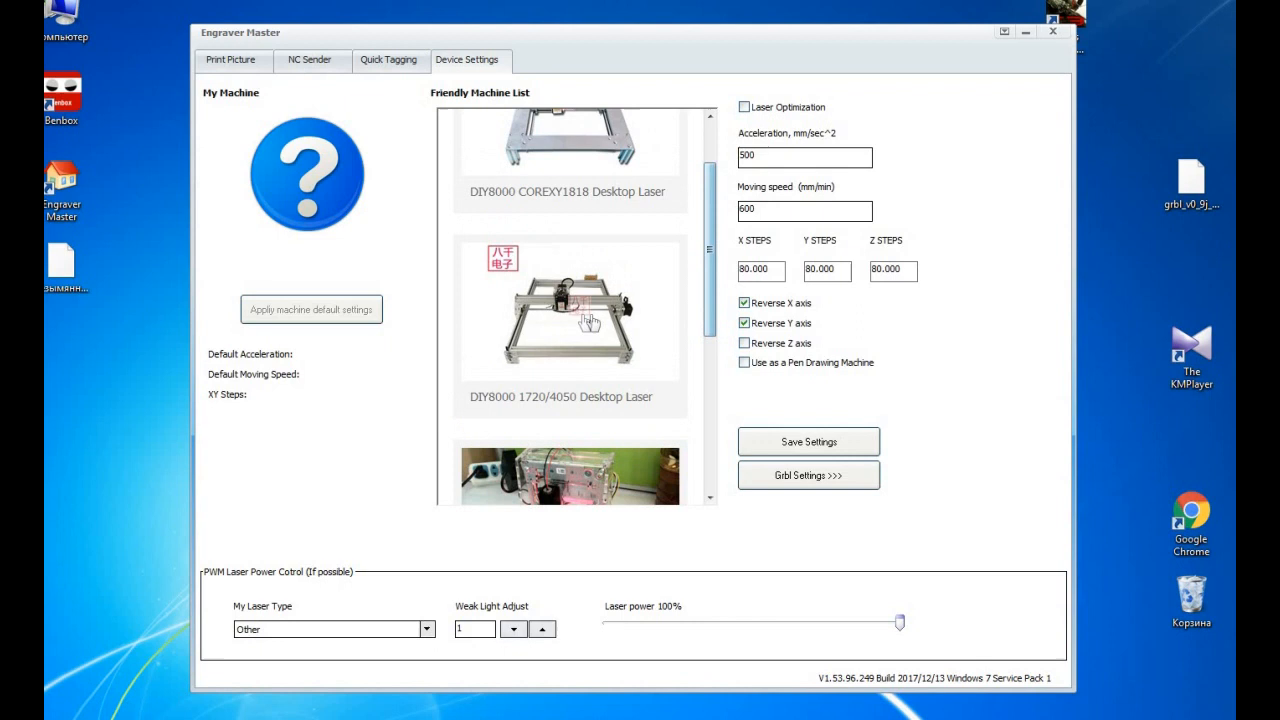
# Select the DIY8000 1720/4050 Desktop Laser and fix the acceleration value to 500
pyautogui.click(569, 310)
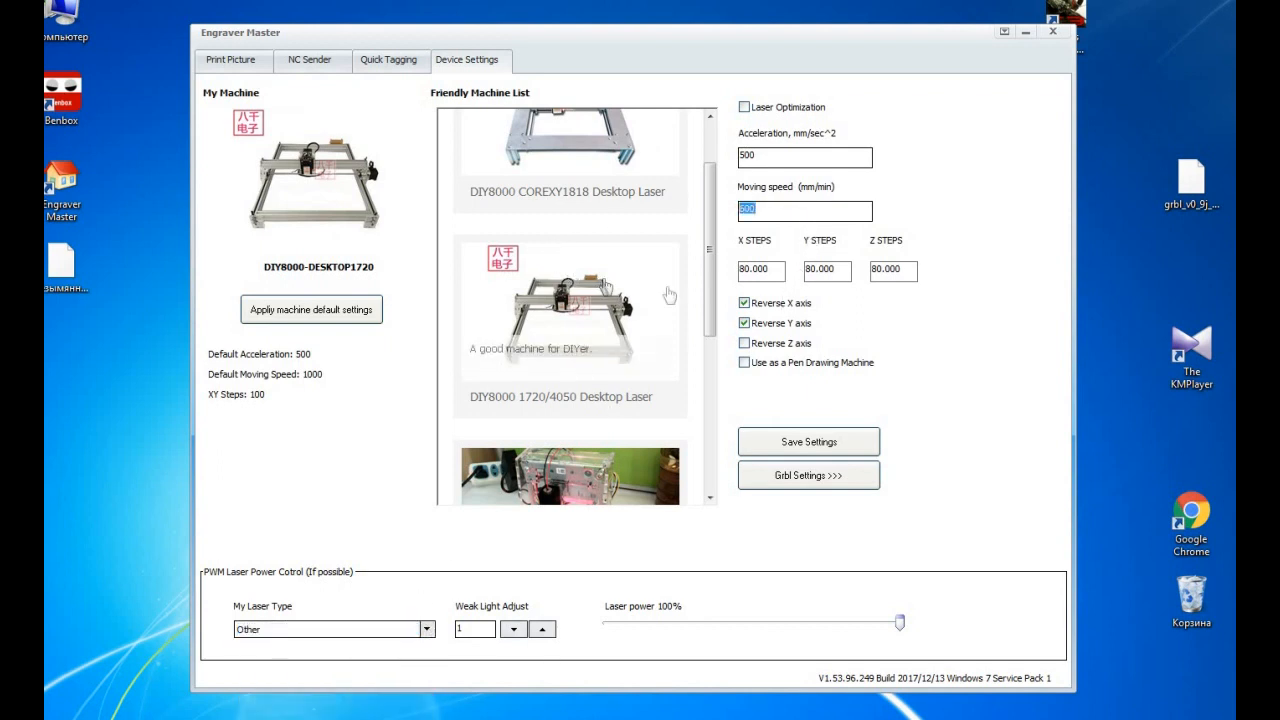
pyautogui.moveTo(682, 296)
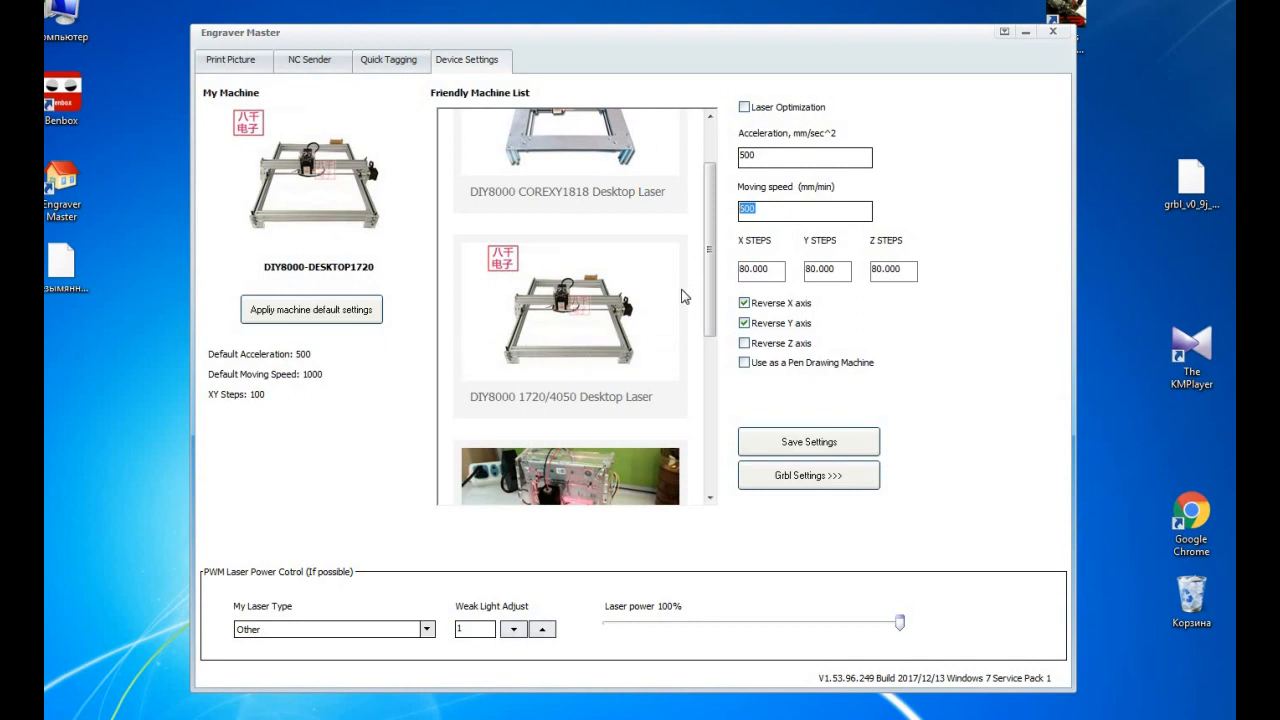
pyautogui.moveTo(550, 137)
pyautogui.write('600')
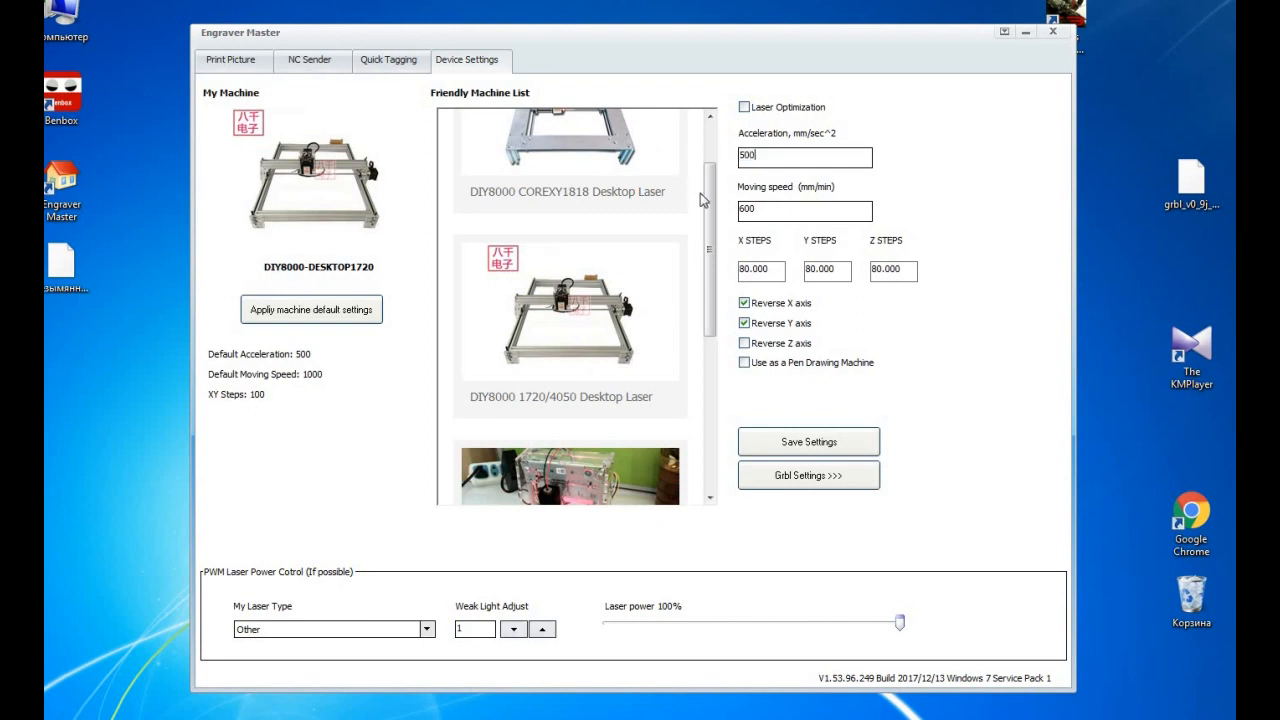
pyautogui.write(',/')
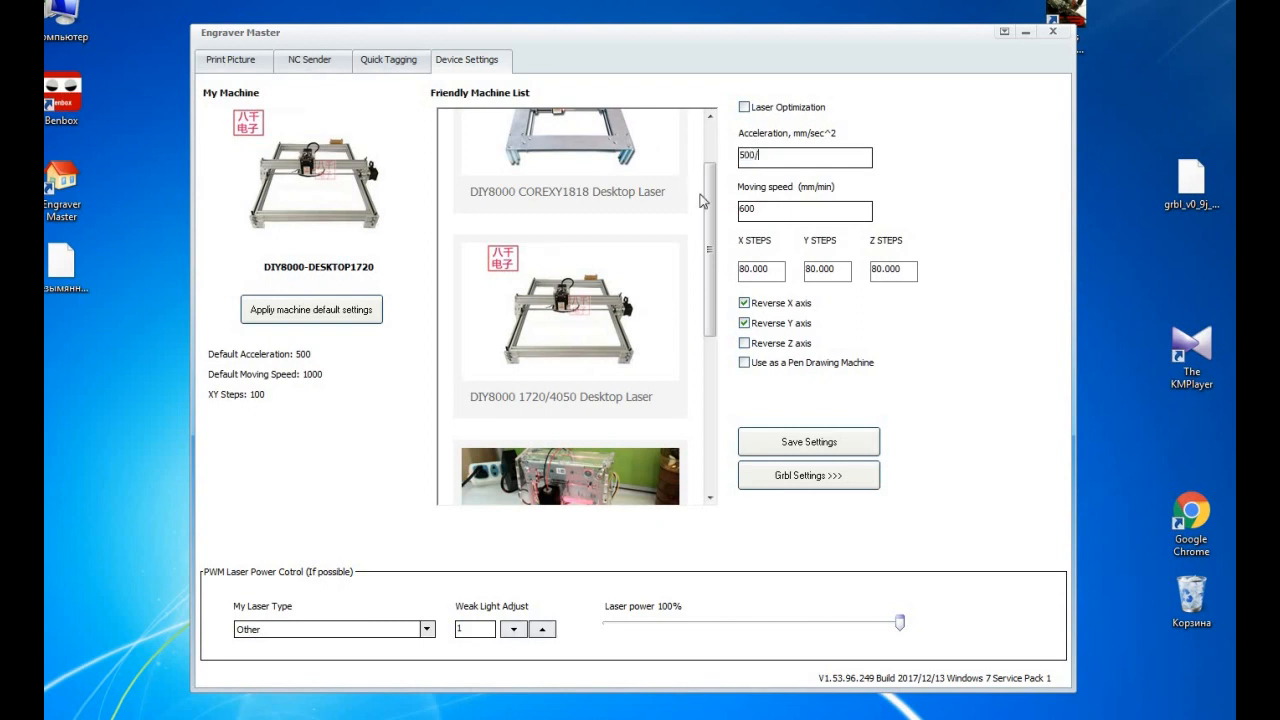
pyautogui.press('Backspace')
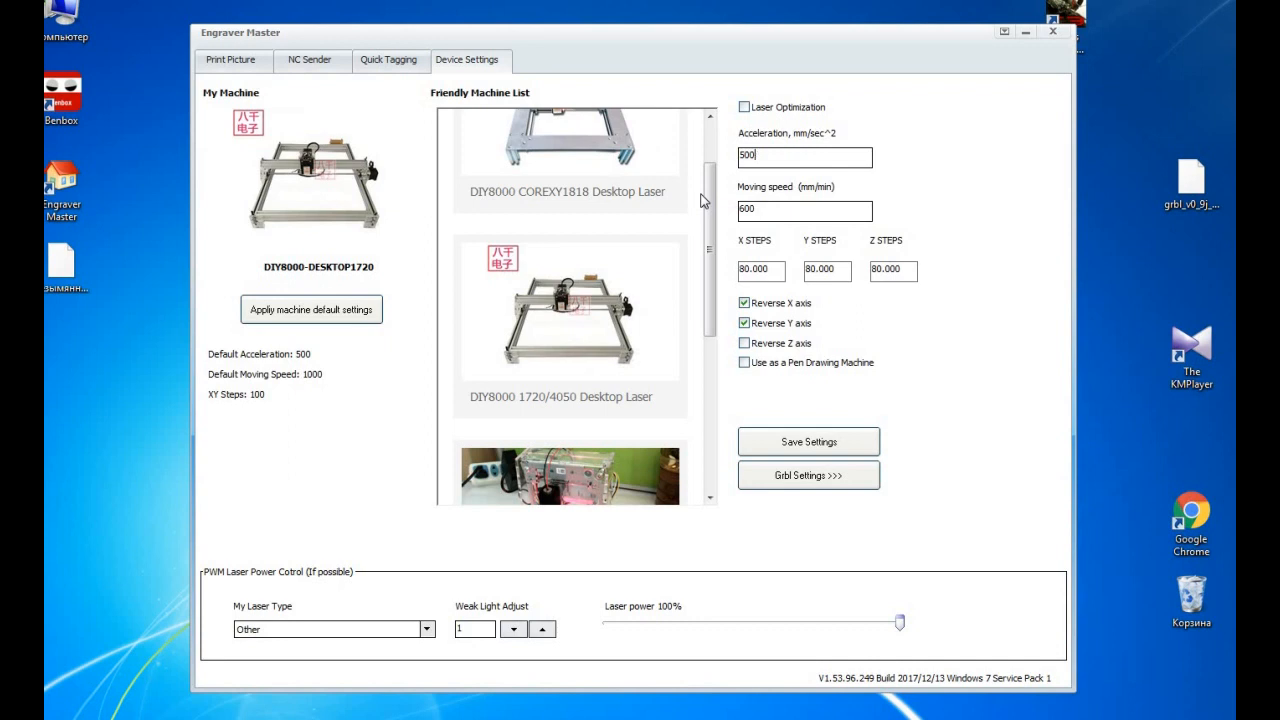
# Set the moving speed to 2000 mm/min and save the device settings
pyautogui.click(775, 210)
pyautogui.write('500')
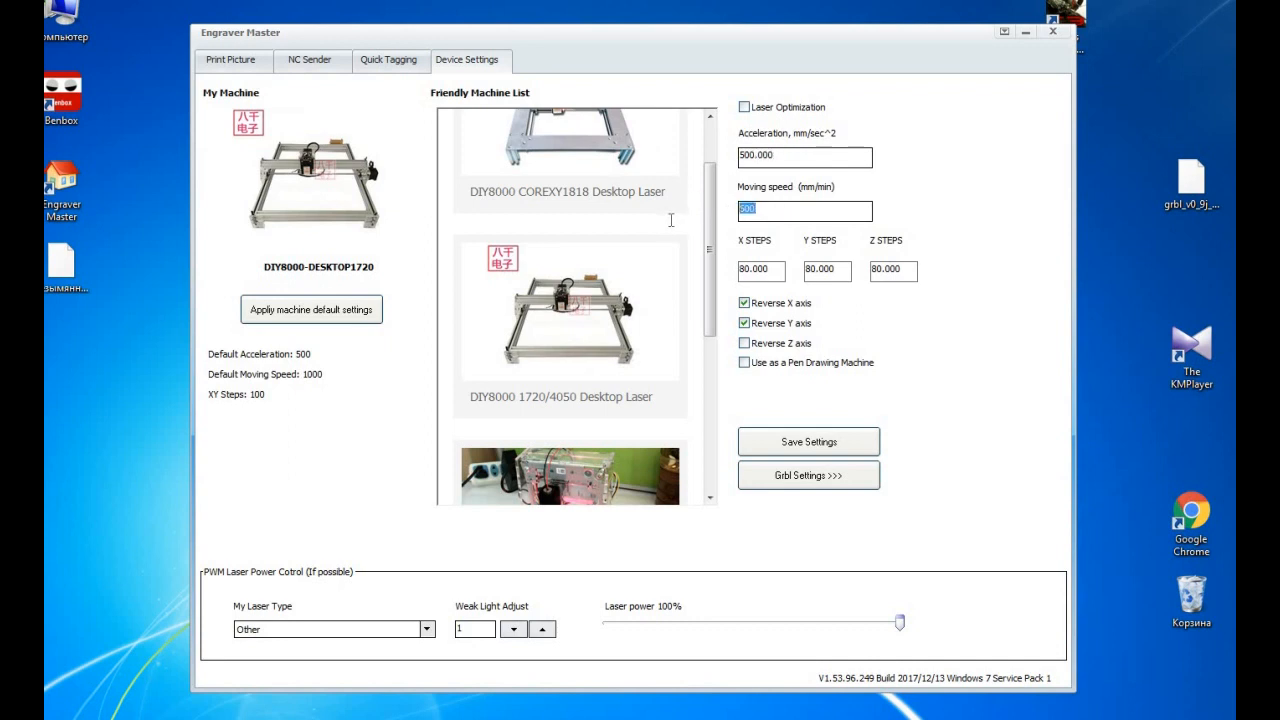
pyautogui.write('6')
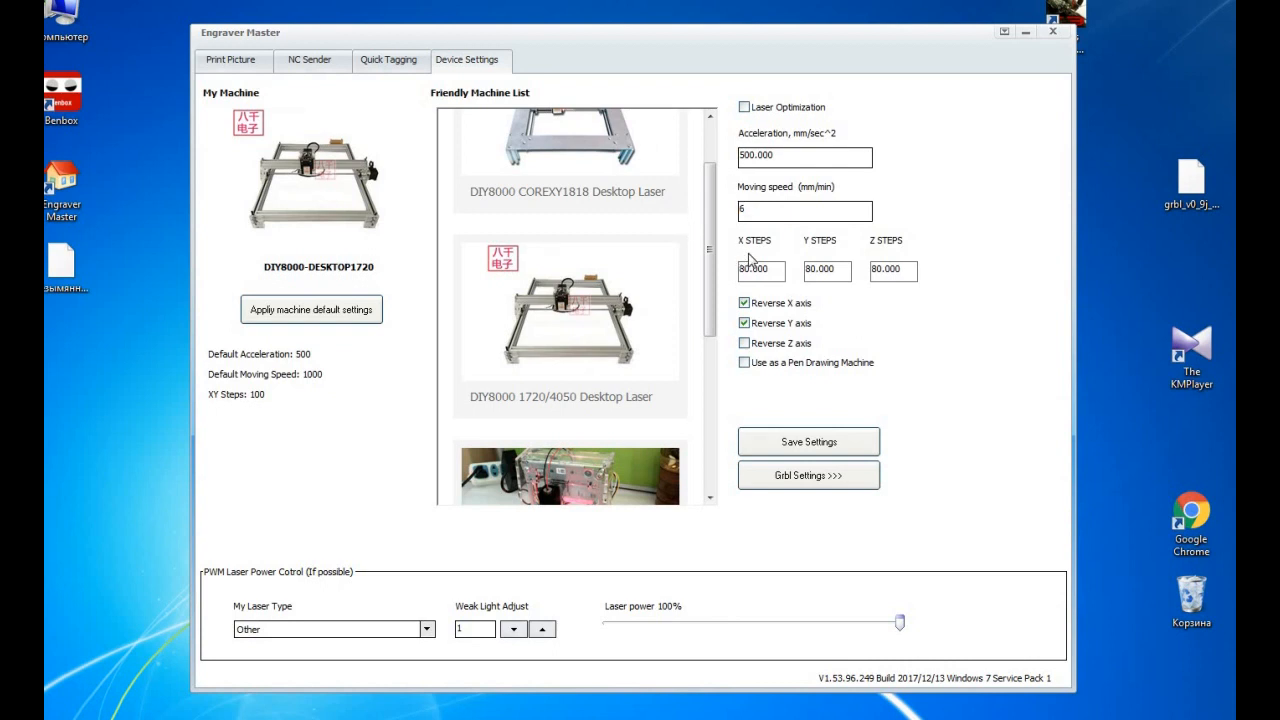
pyautogui.write('00.0000')
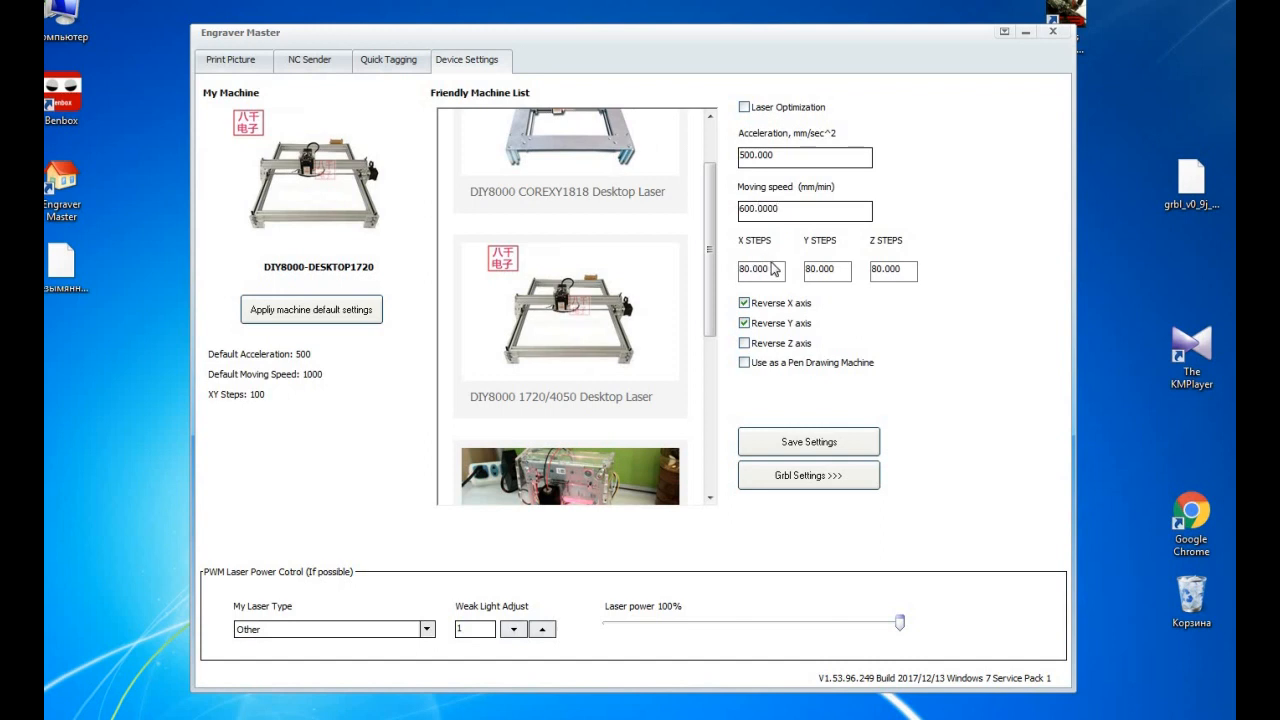
pyautogui.moveTo(966, 207)
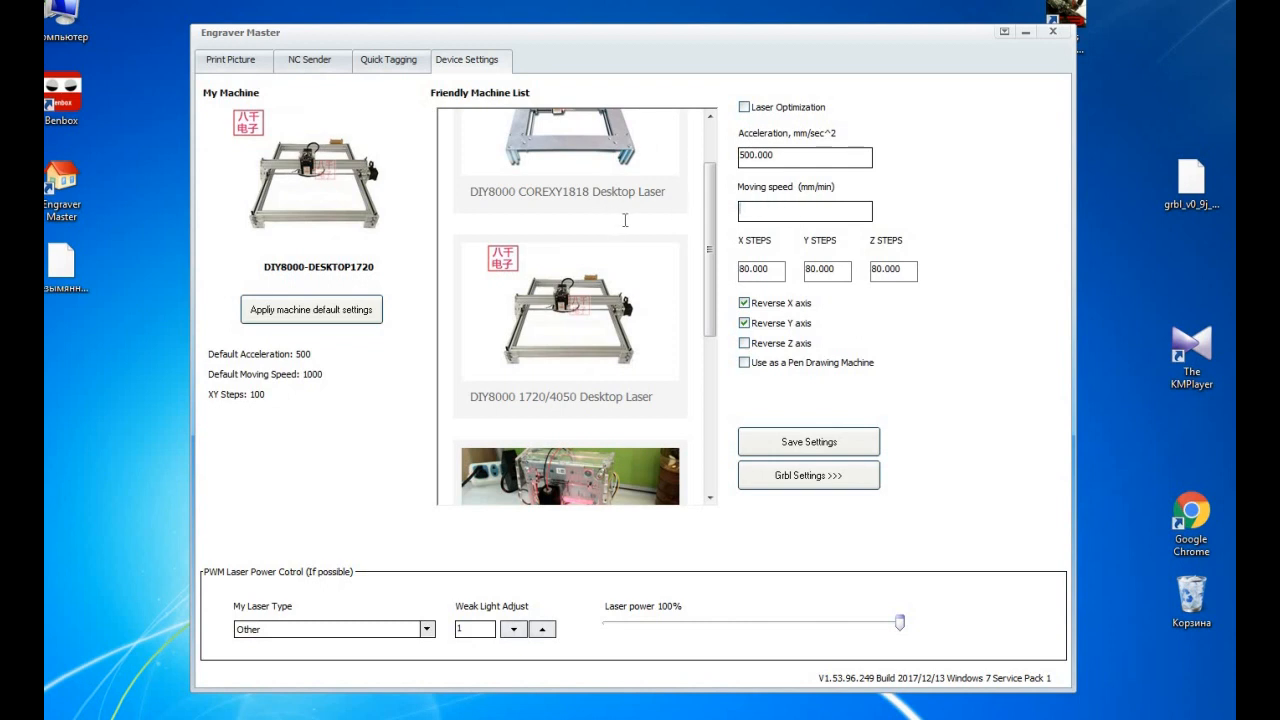
pyautogui.write('2000')
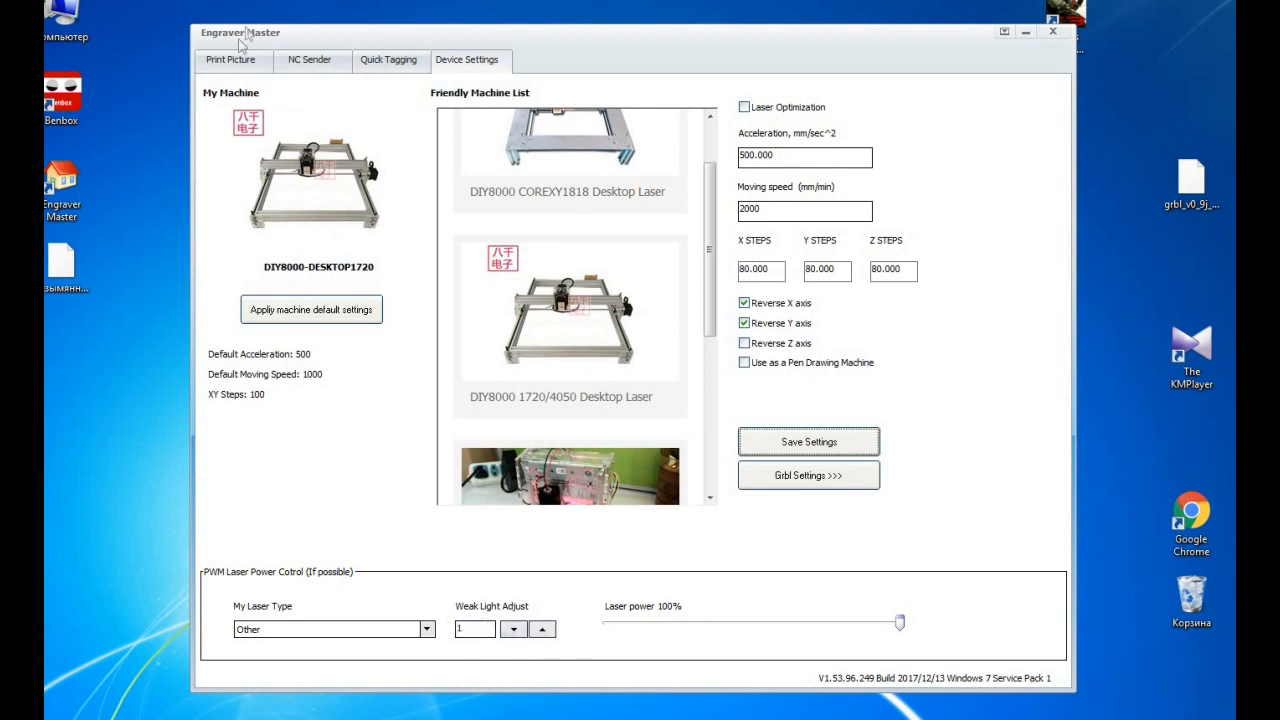
pyautogui.click(313, 61)
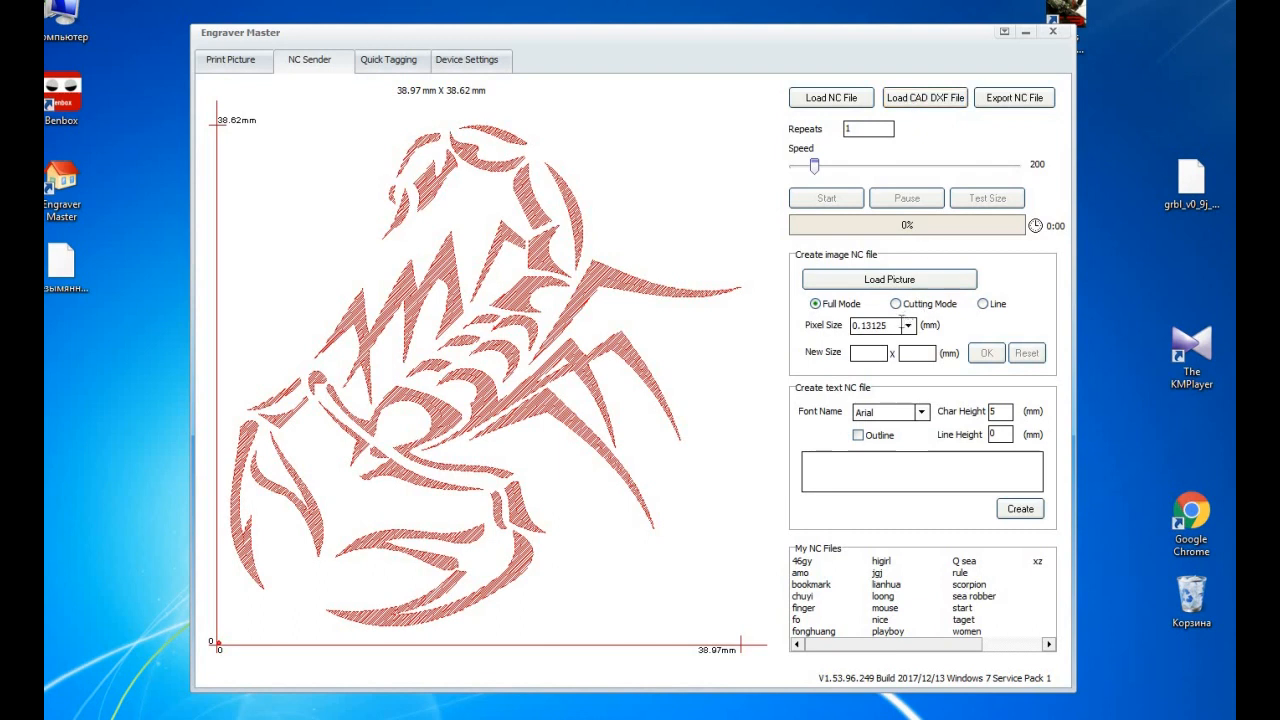
# Set the NC Sender pixel size to 0.2 mm, keeping full engraving mode
pyautogui.click(908, 325)
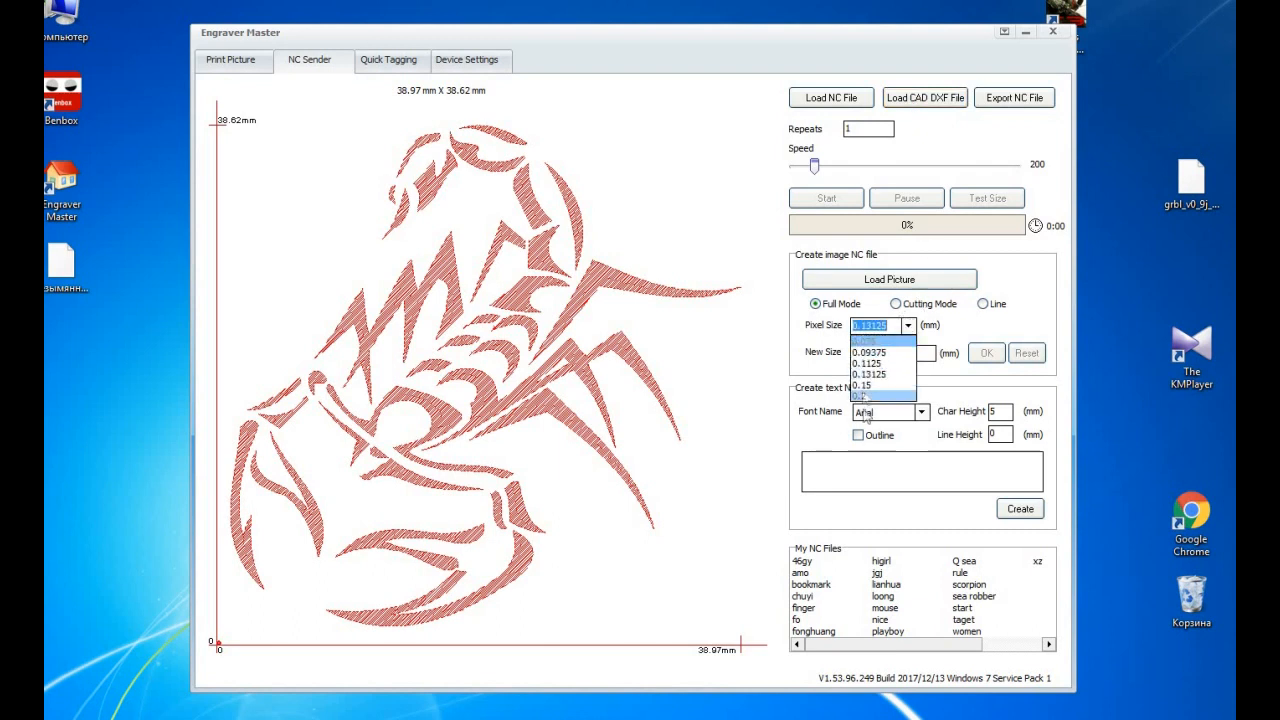
pyautogui.click(876, 397)
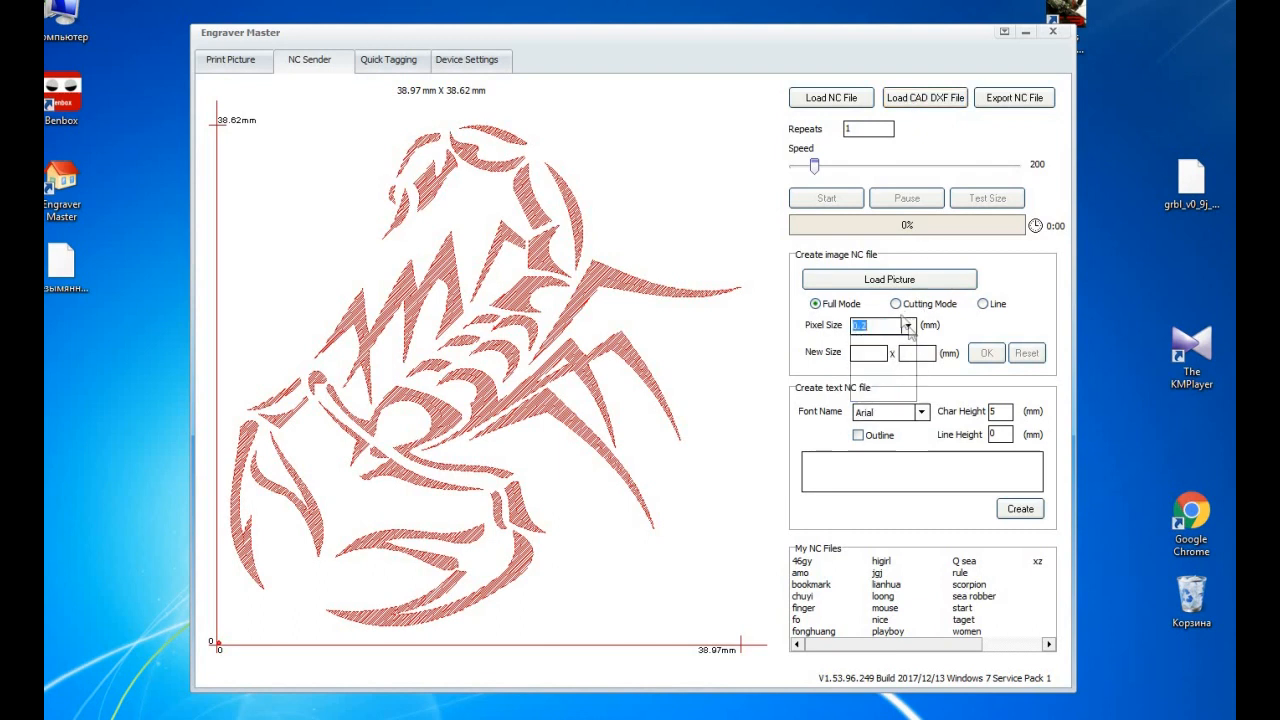
pyautogui.click(895, 303)
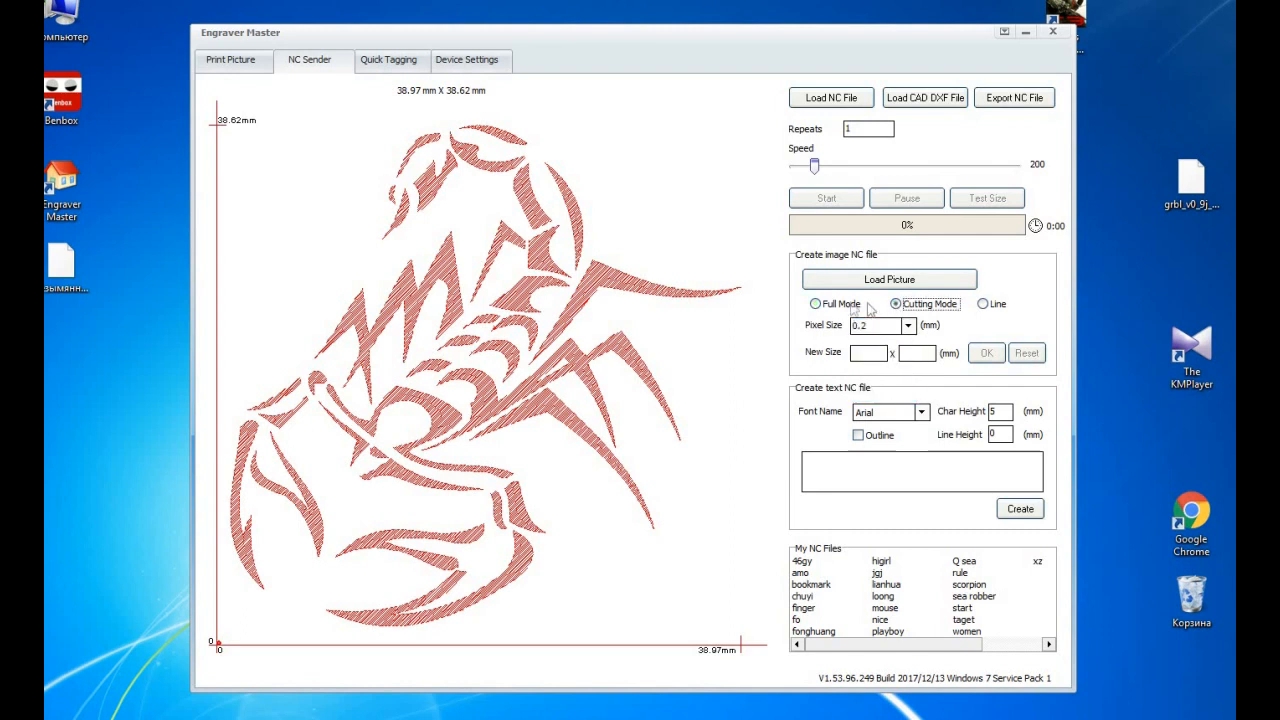
pyautogui.click(810, 303)
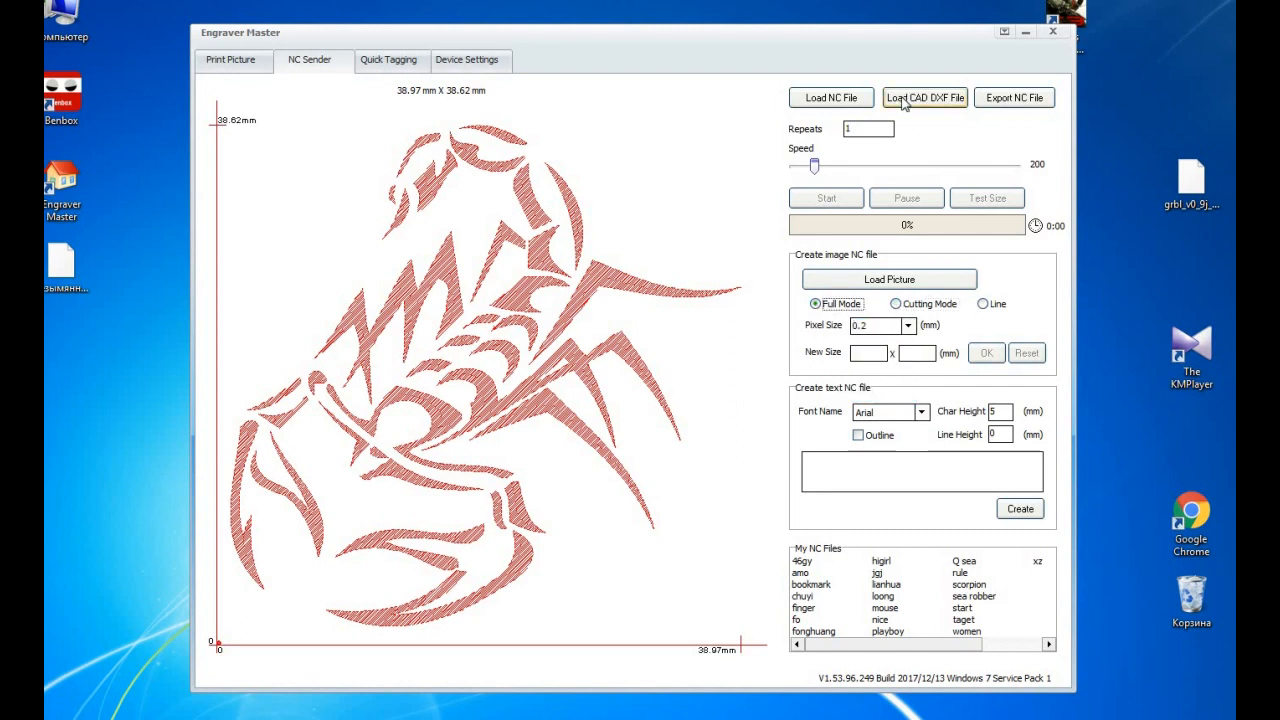
# Load the untitled 30 mm DXF circle and lower the speed to 330
pyautogui.click(924, 97)
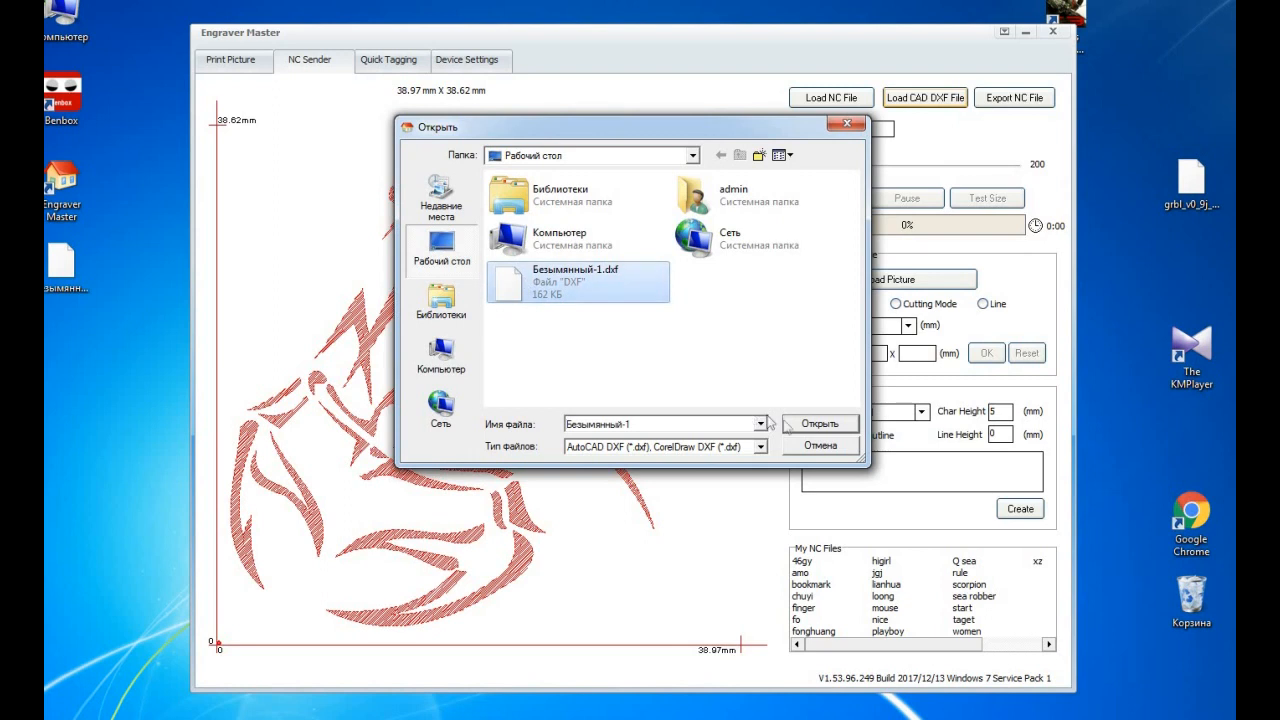
pyautogui.click(820, 423)
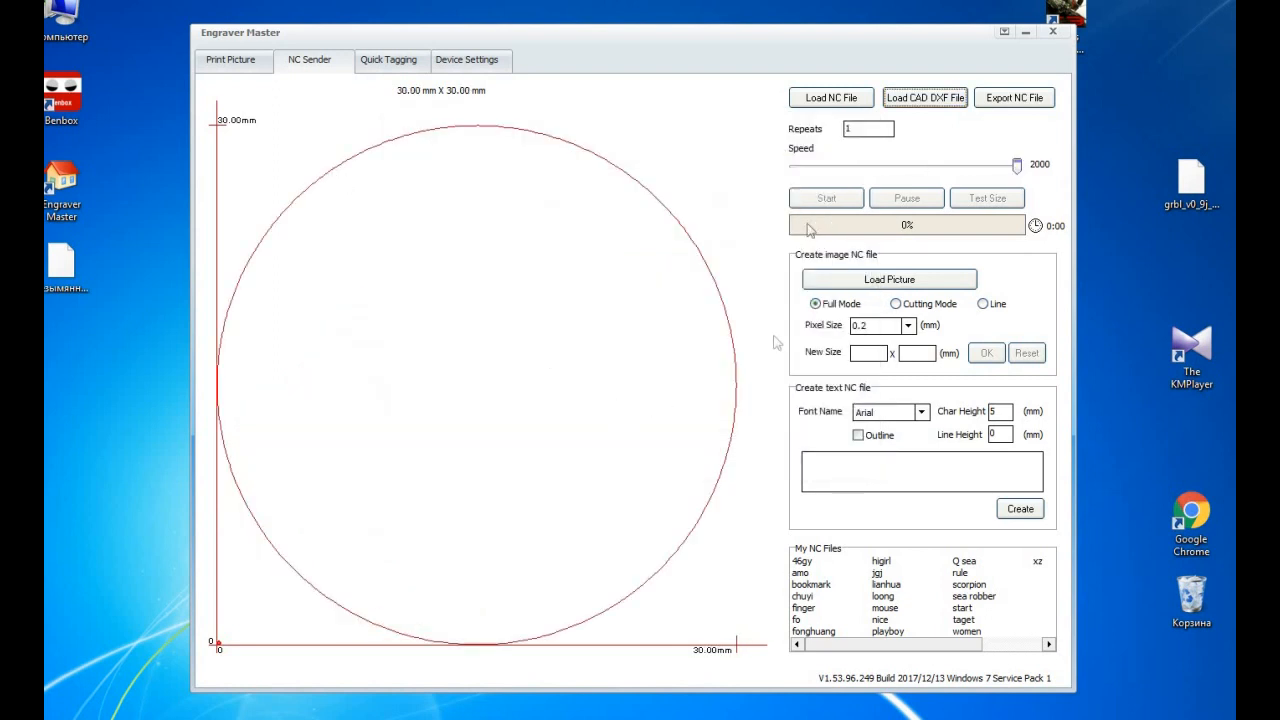
pyautogui.moveTo(953, 166)
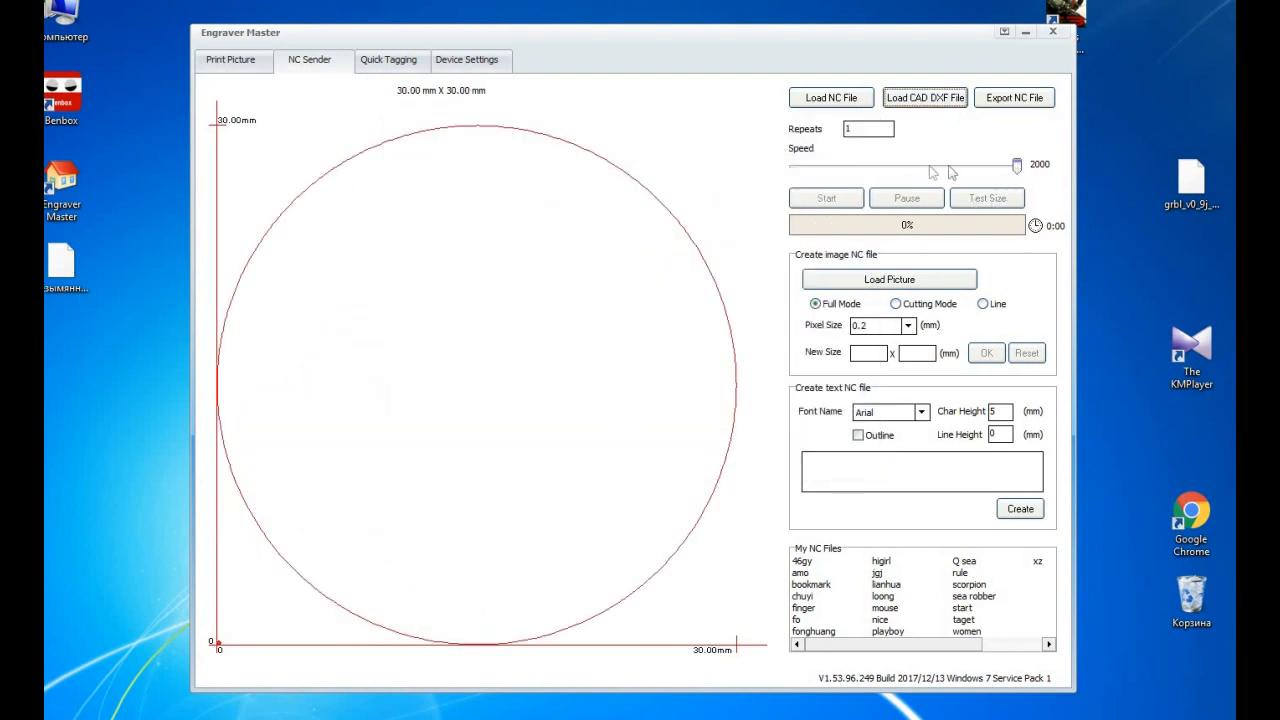
pyautogui.moveTo(1017, 165); pyautogui.dragTo(827, 165)
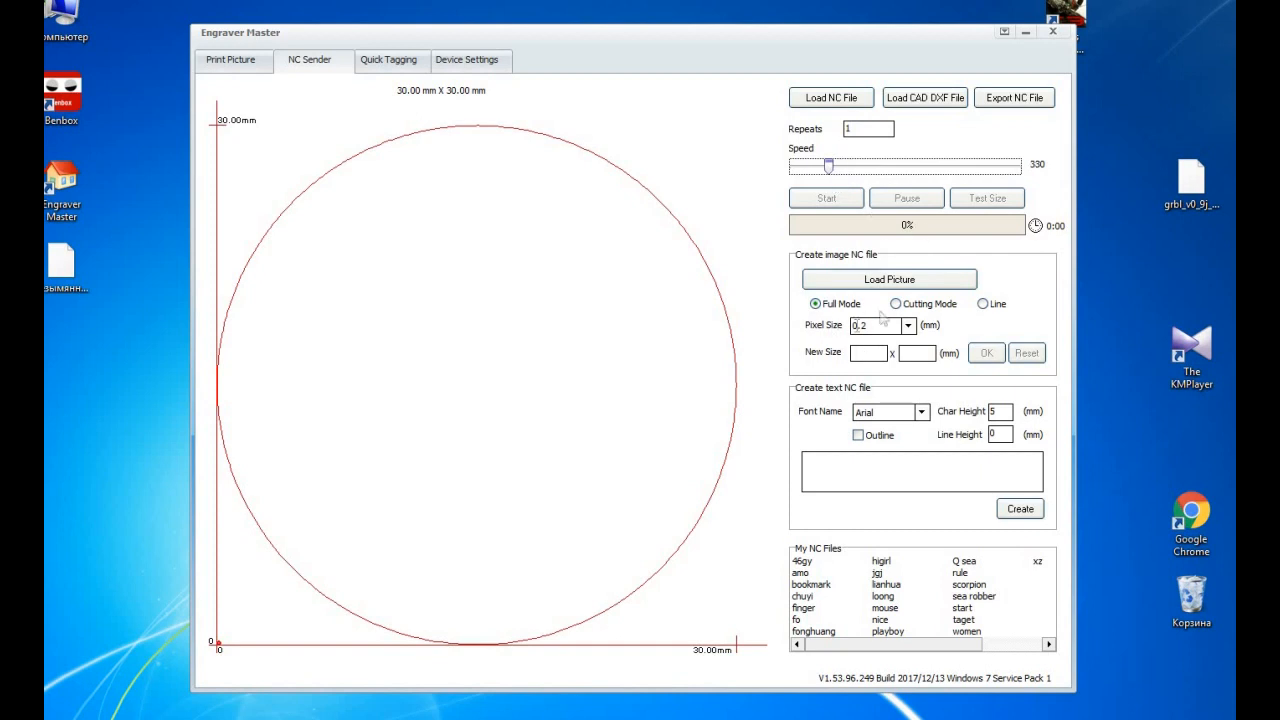
pyautogui.click(813, 304)
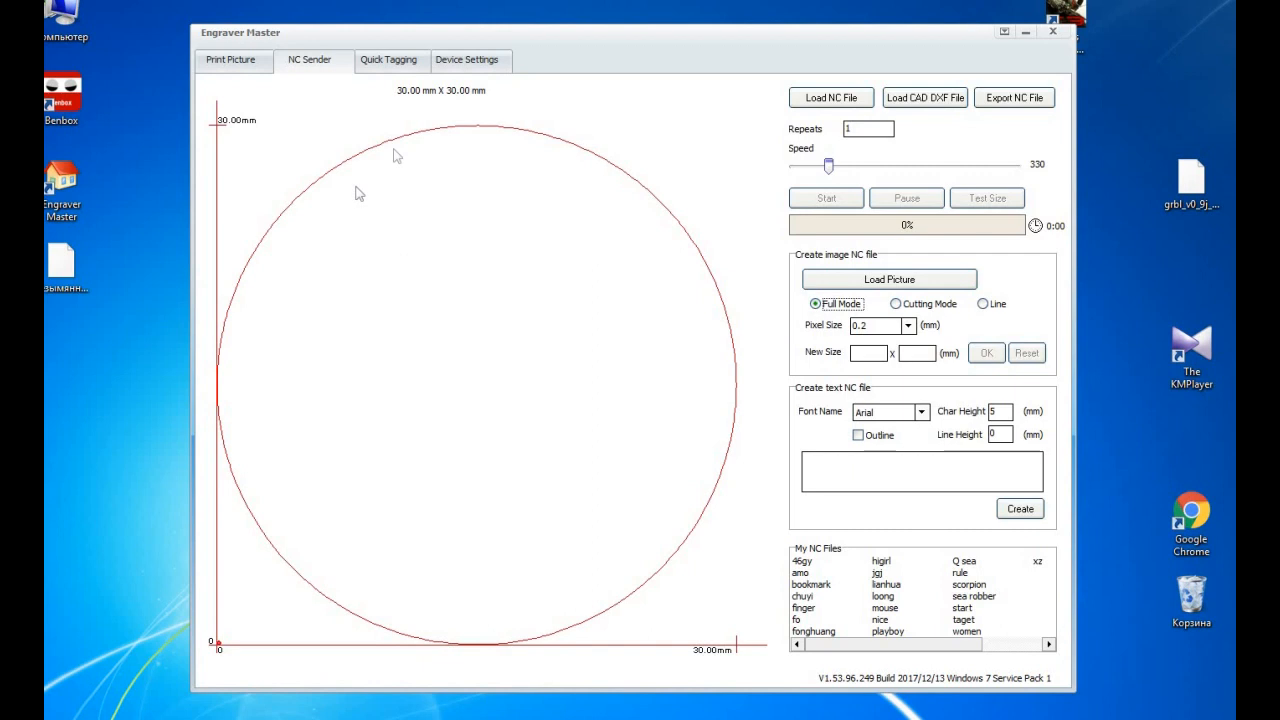
# Recheck Device Settings via Print Picture, then minimize the Engraver Master window
pyautogui.click(468, 60)
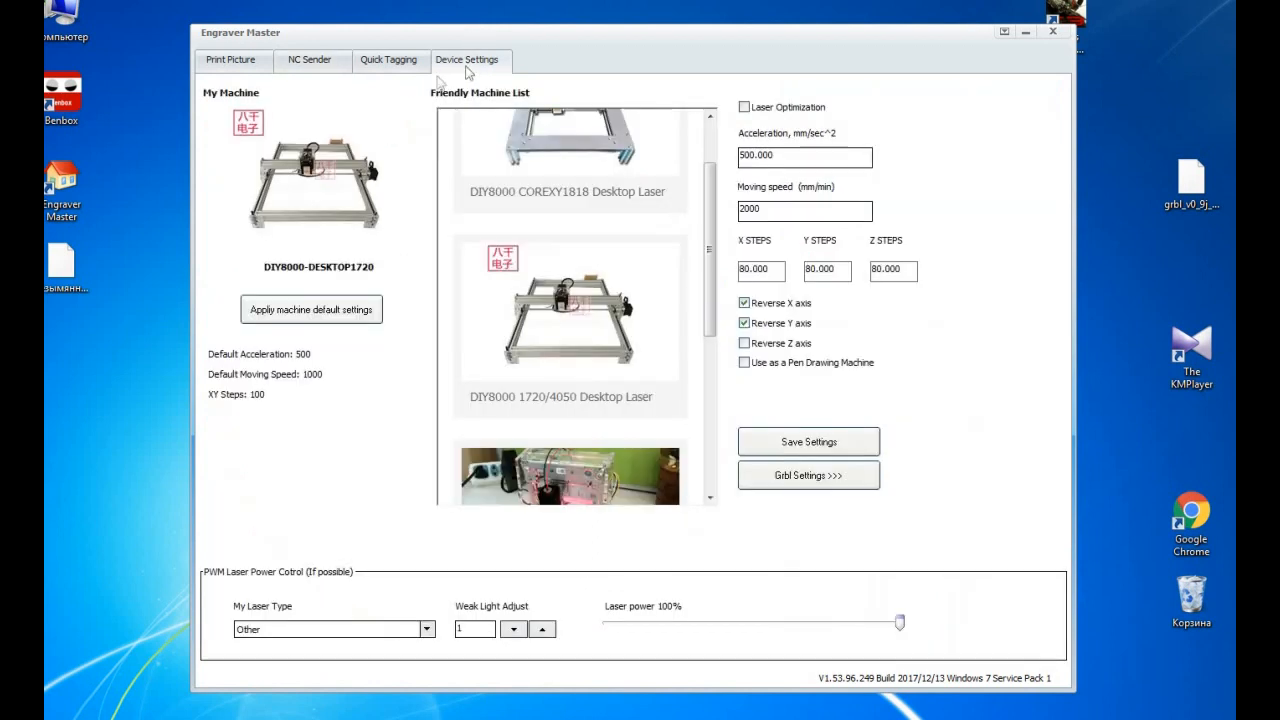
pyautogui.click(231, 61)
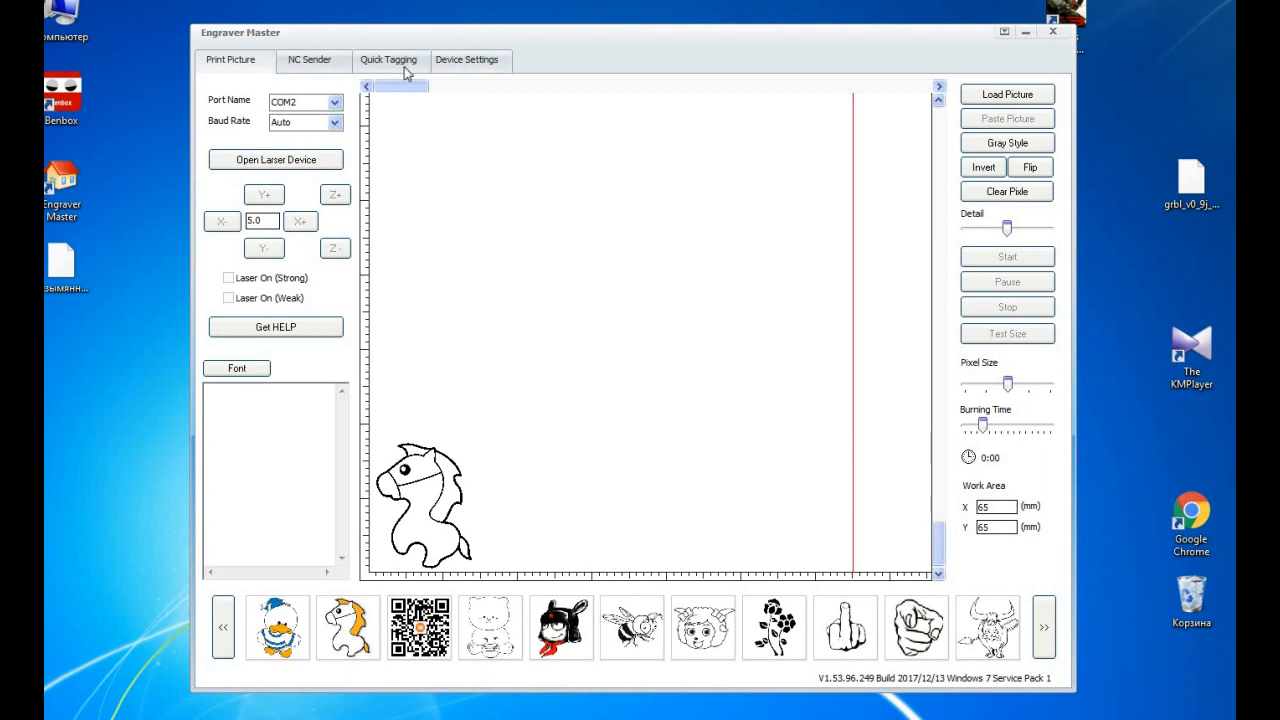
pyautogui.click(468, 60)
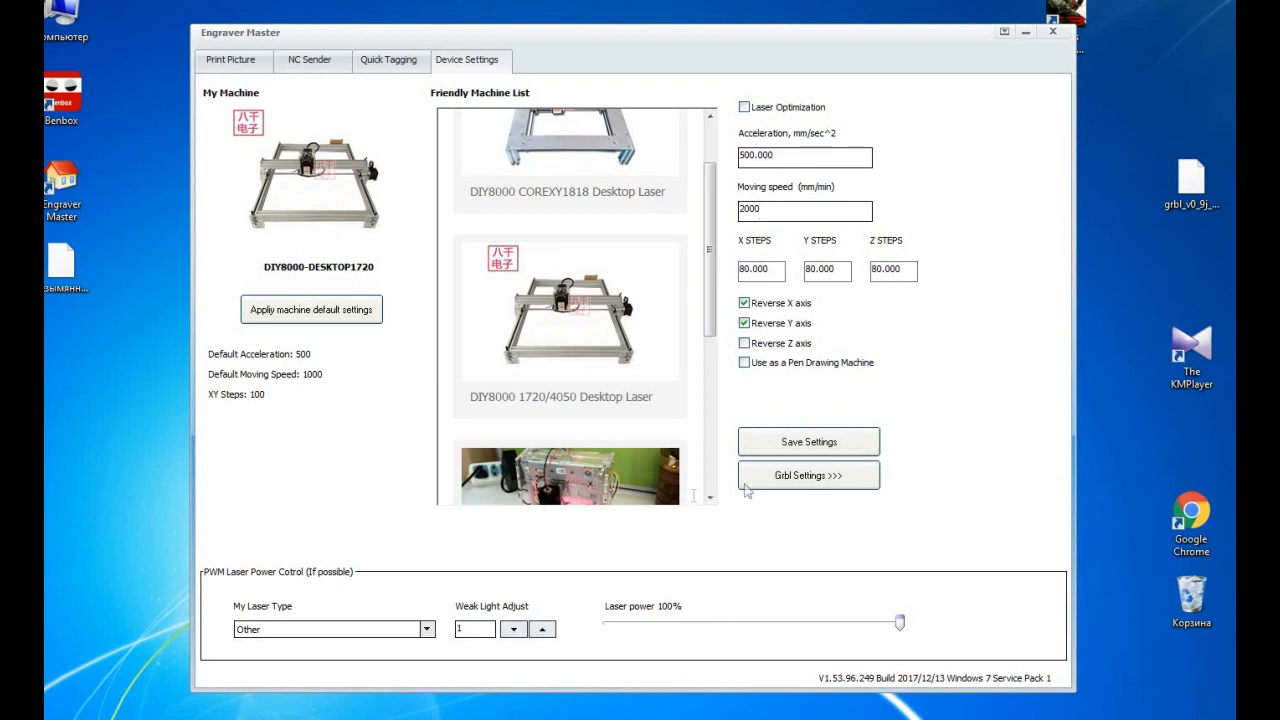
pyautogui.moveTo(957, 93)
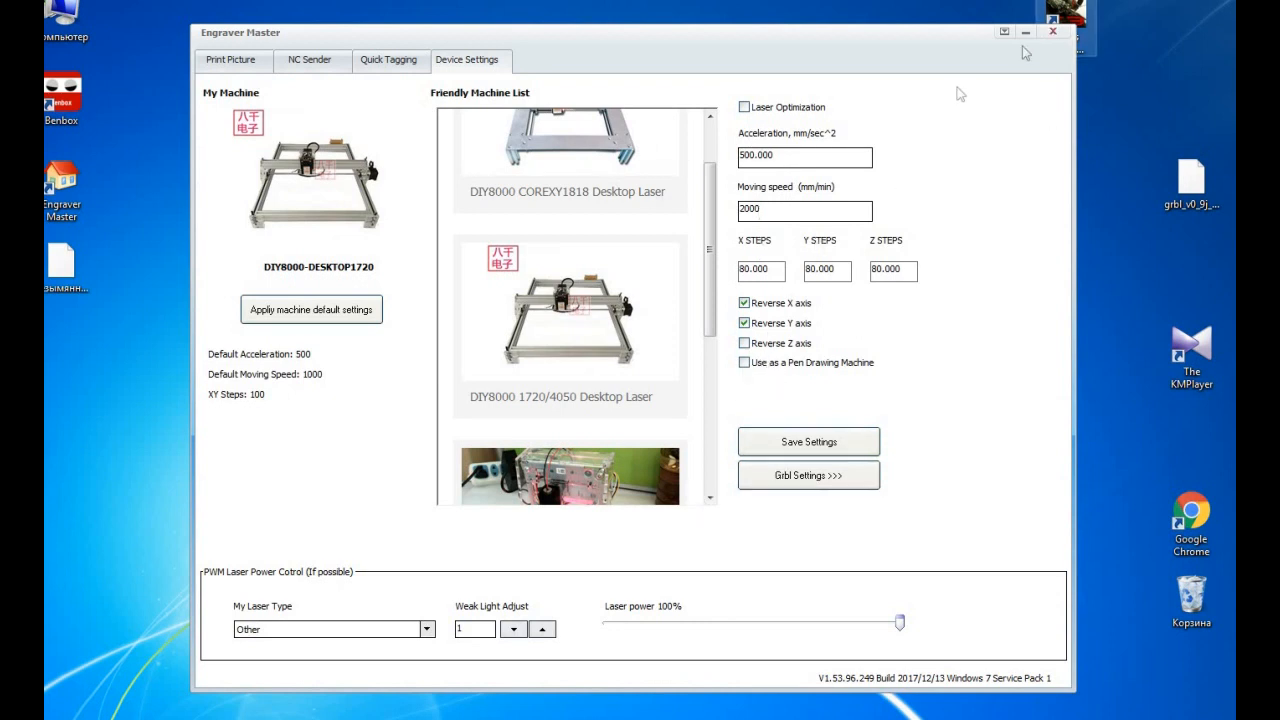
pyautogui.click(1050, 33)
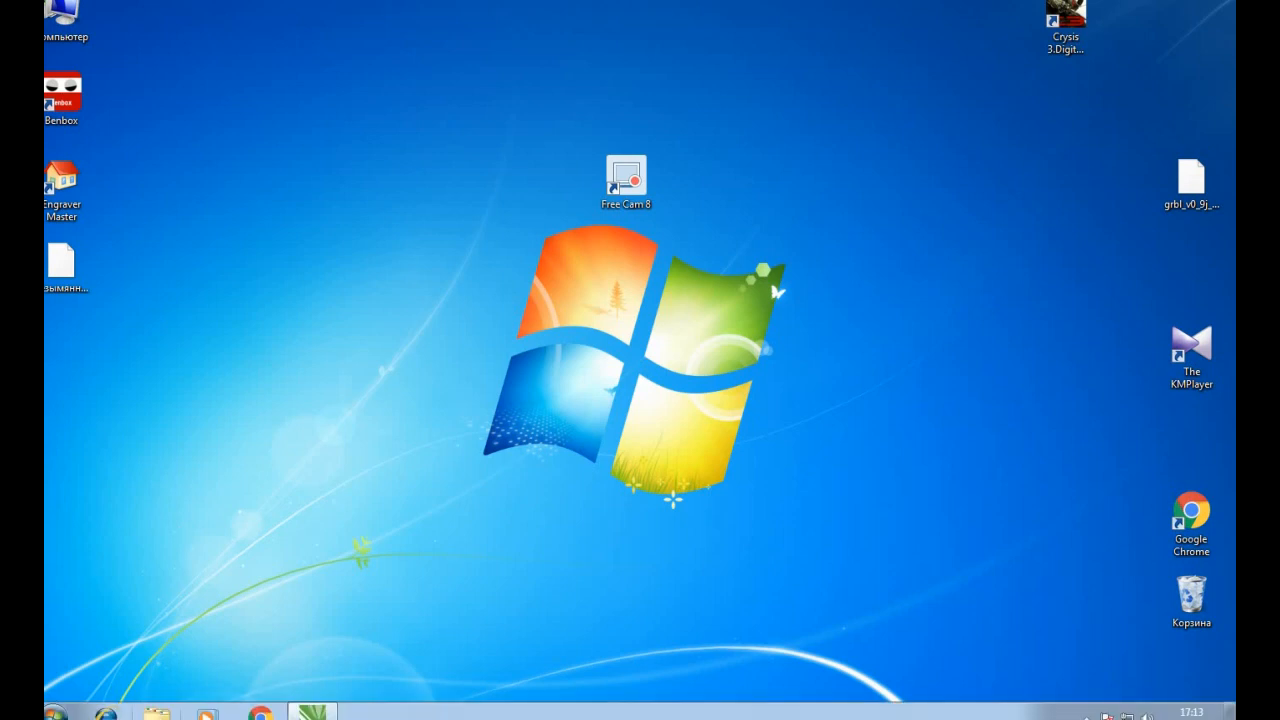